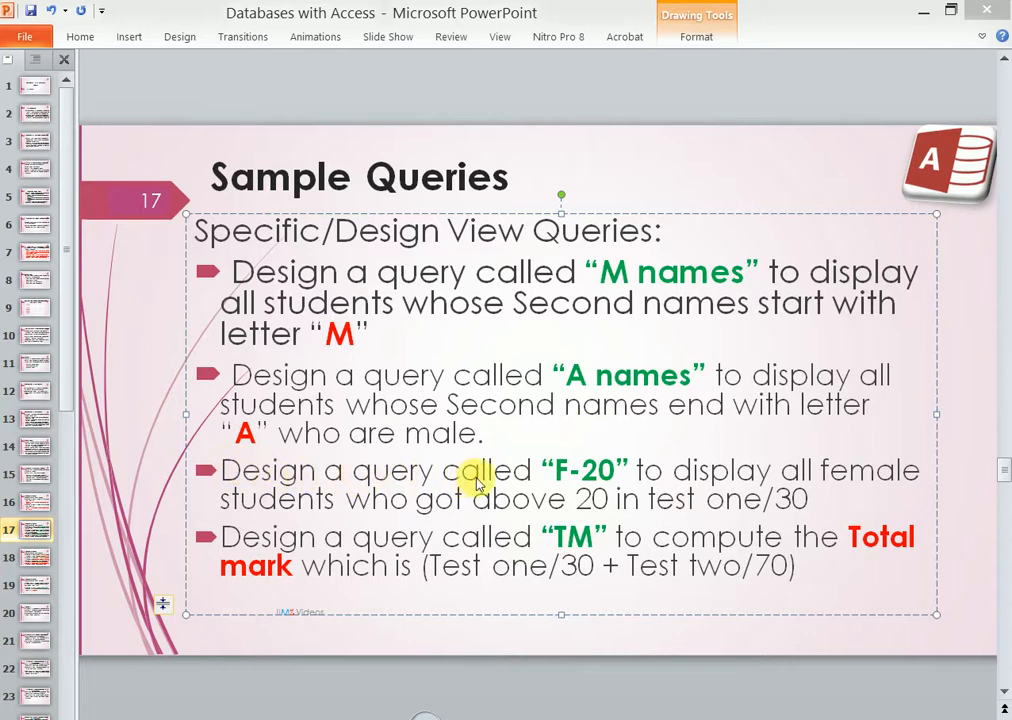
mouse_move(500, 482)
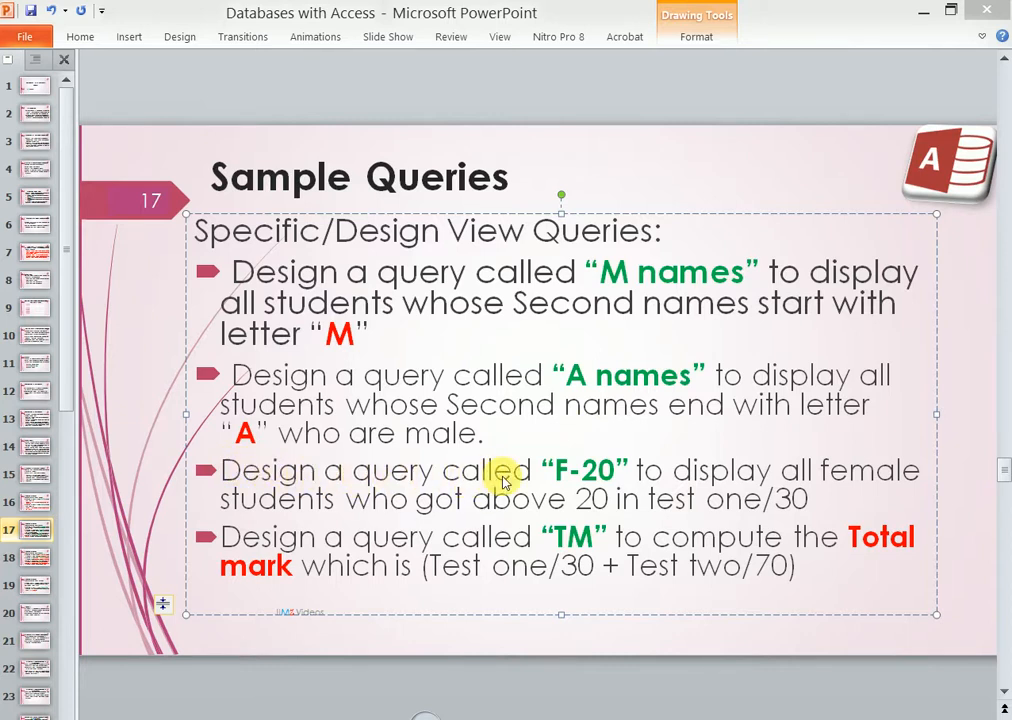
mouse_move(704, 476)
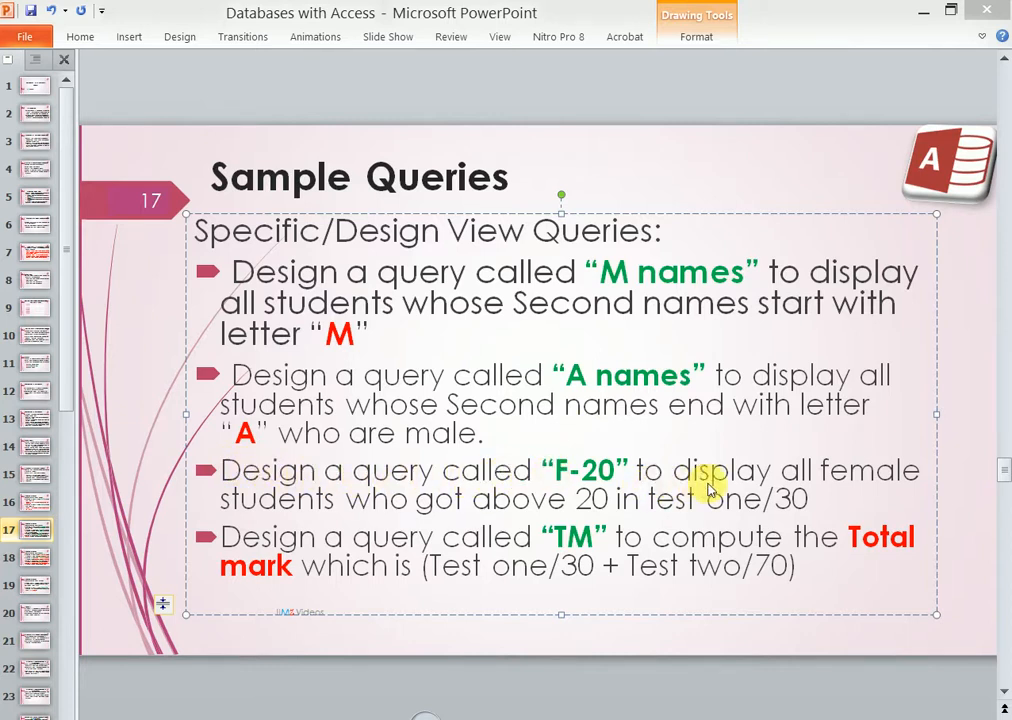
mouse_move(420, 518)
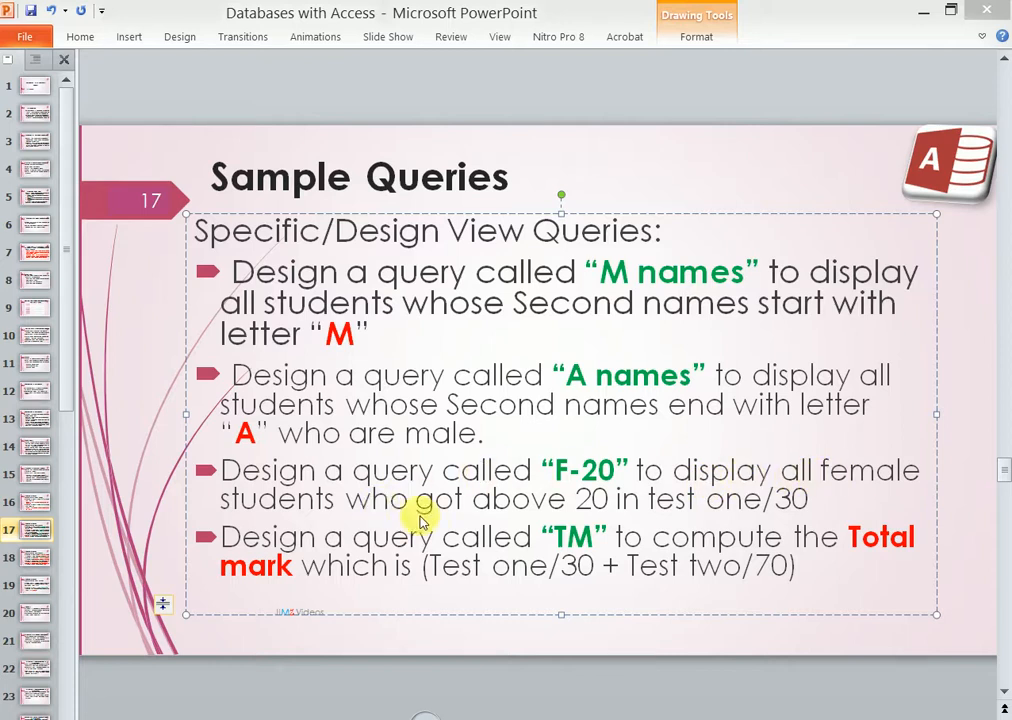
mouse_move(616, 504)
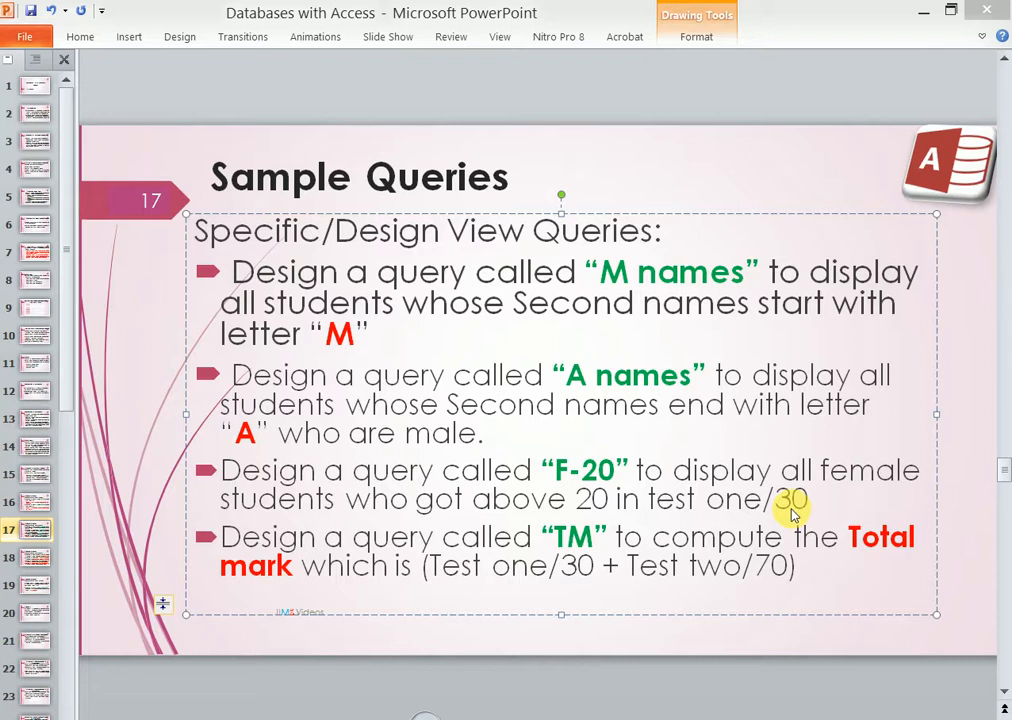
mouse_move(616, 470)
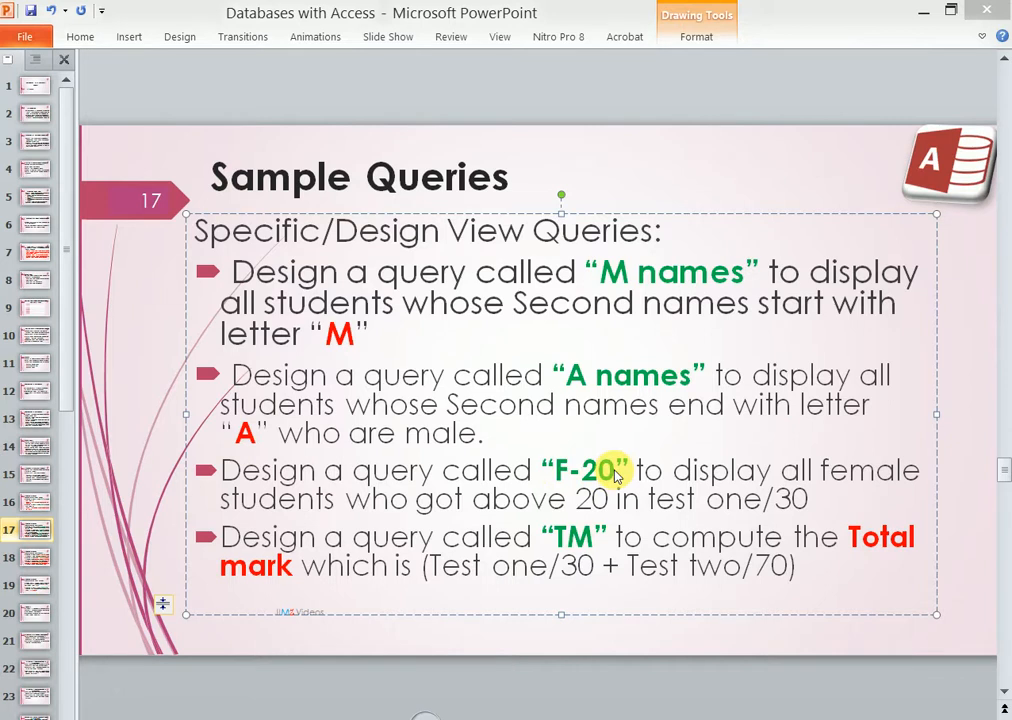
mouse_move(168, 700)
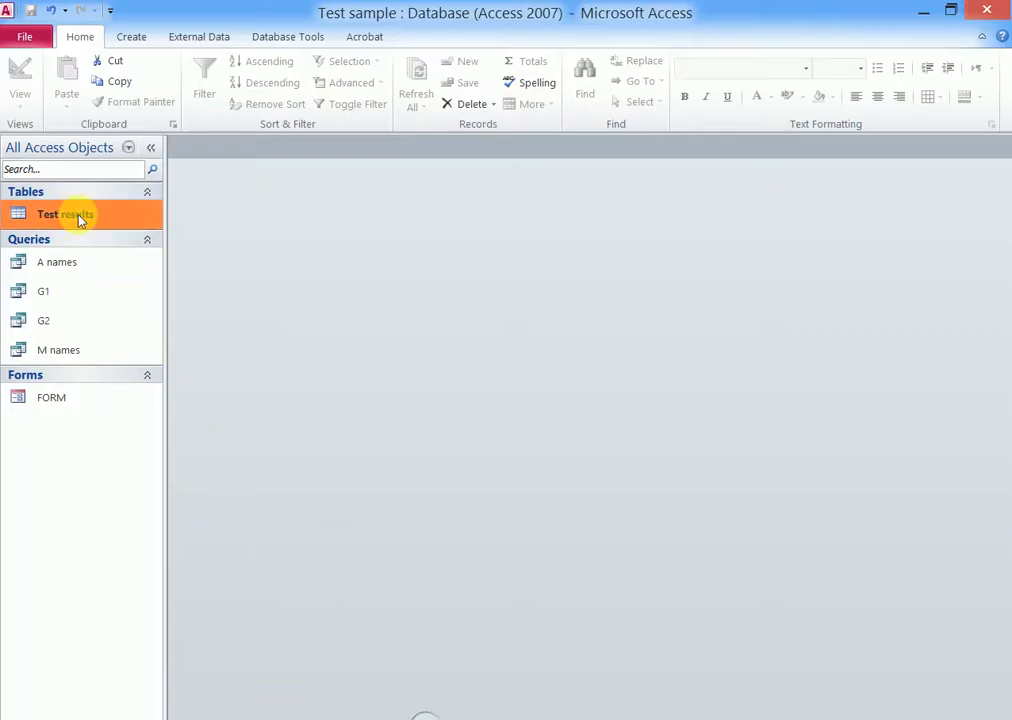
Start a new query in design view with the Test results table added.
click(132, 36)
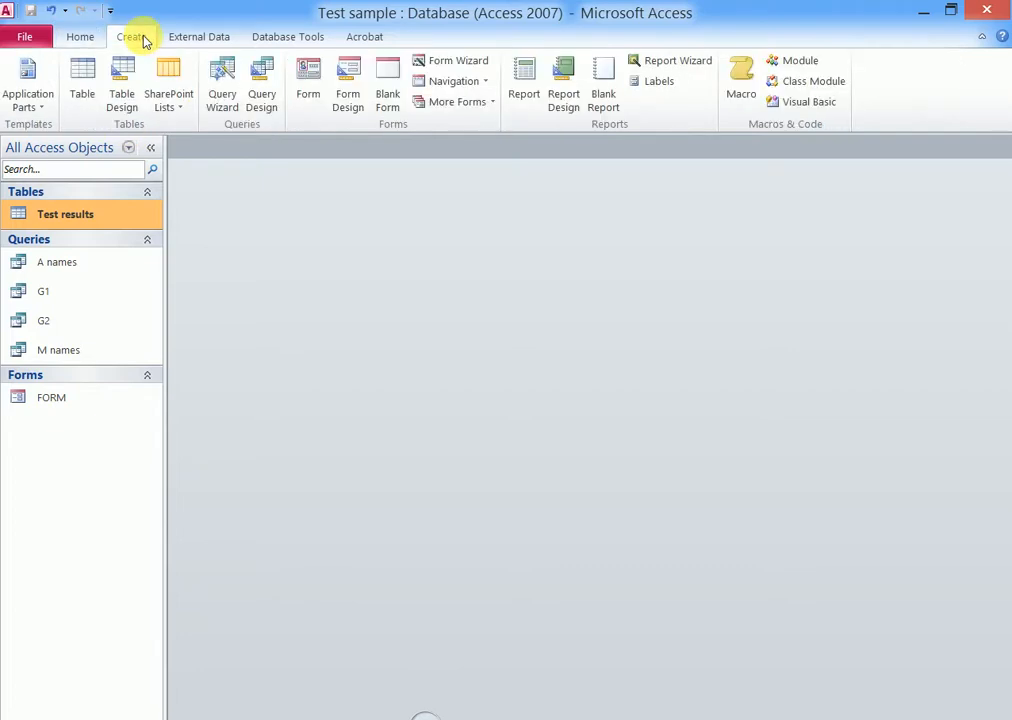
click(260, 84)
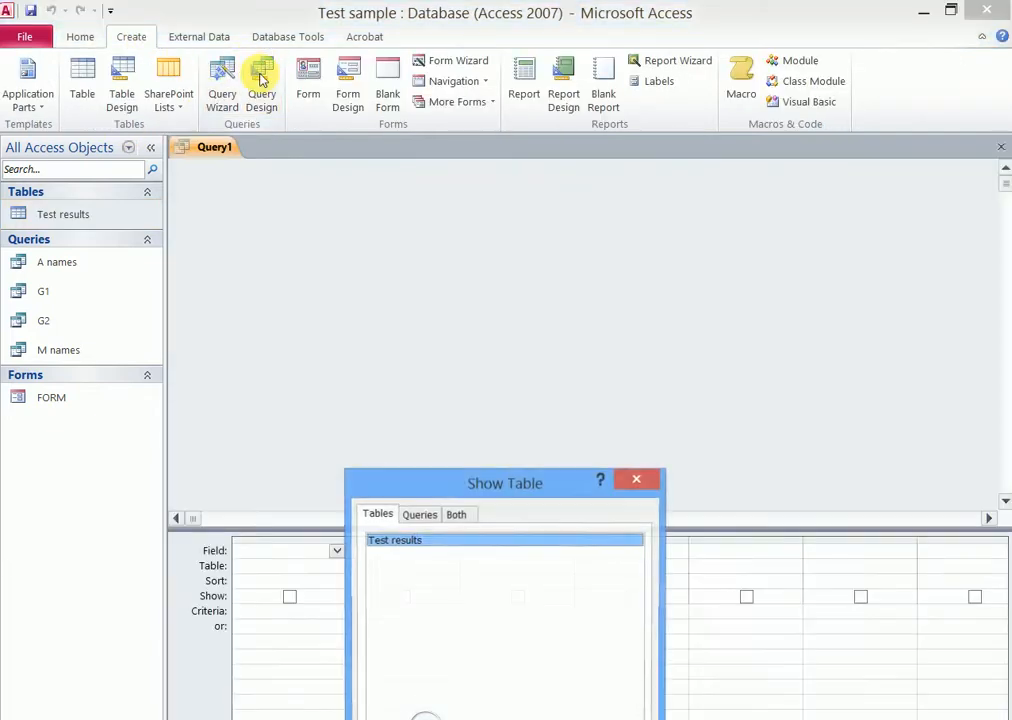
drag(504, 482, 626, 296)
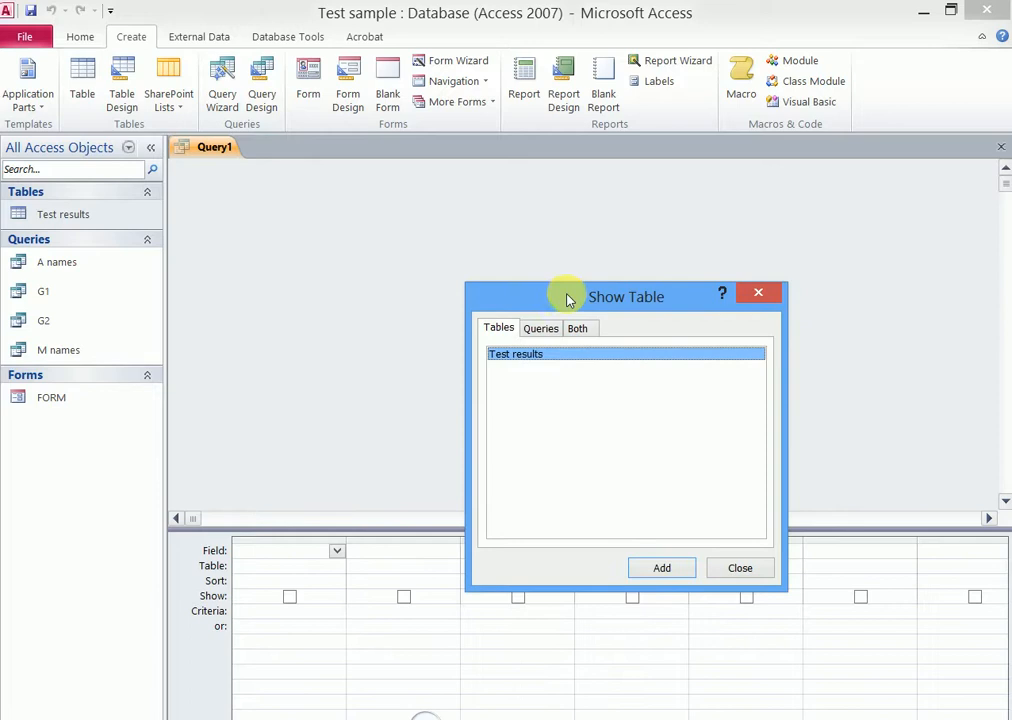
mouse_move(660, 568)
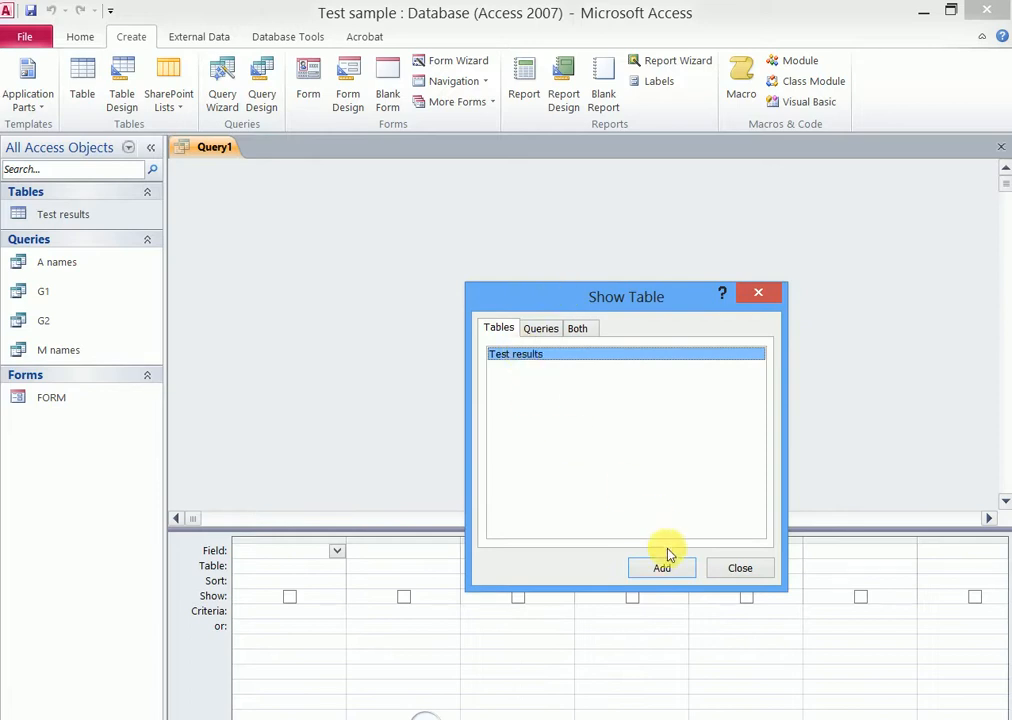
click(660, 568)
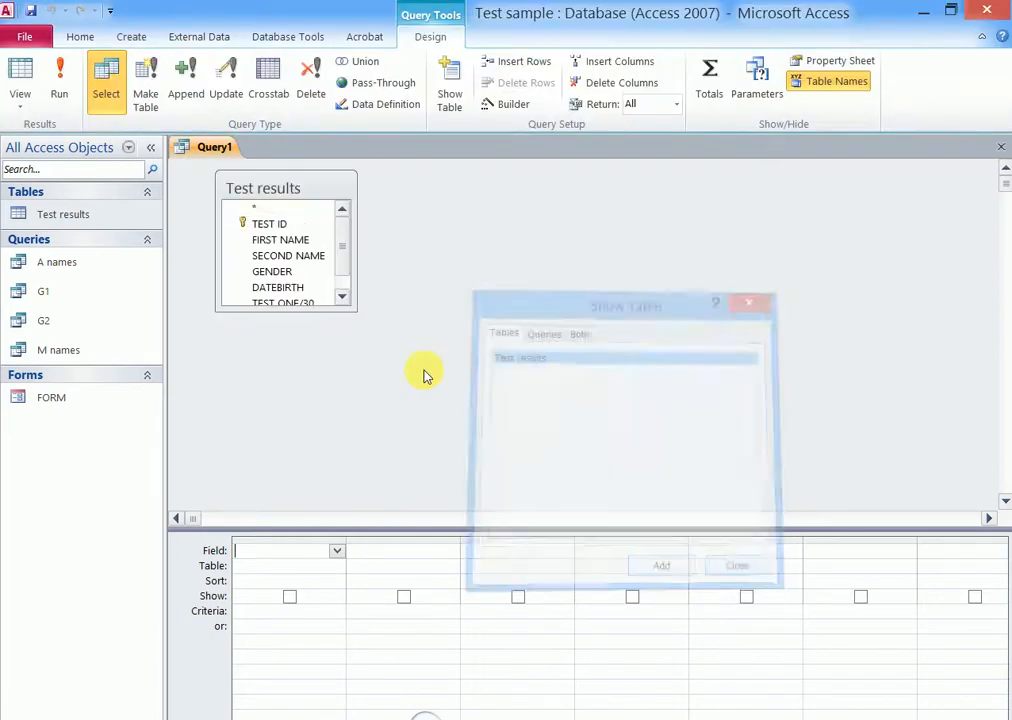
click(736, 564)
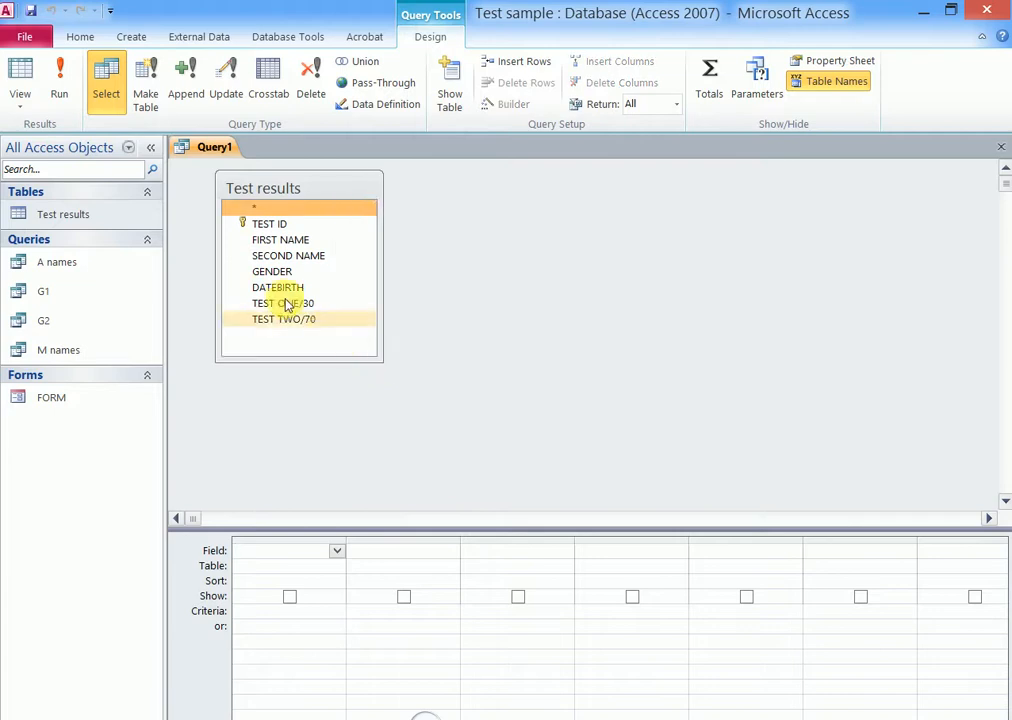
Add all seven Test results fields, TEST ID through TEST TWO/70, to the grid.
click(268, 224)
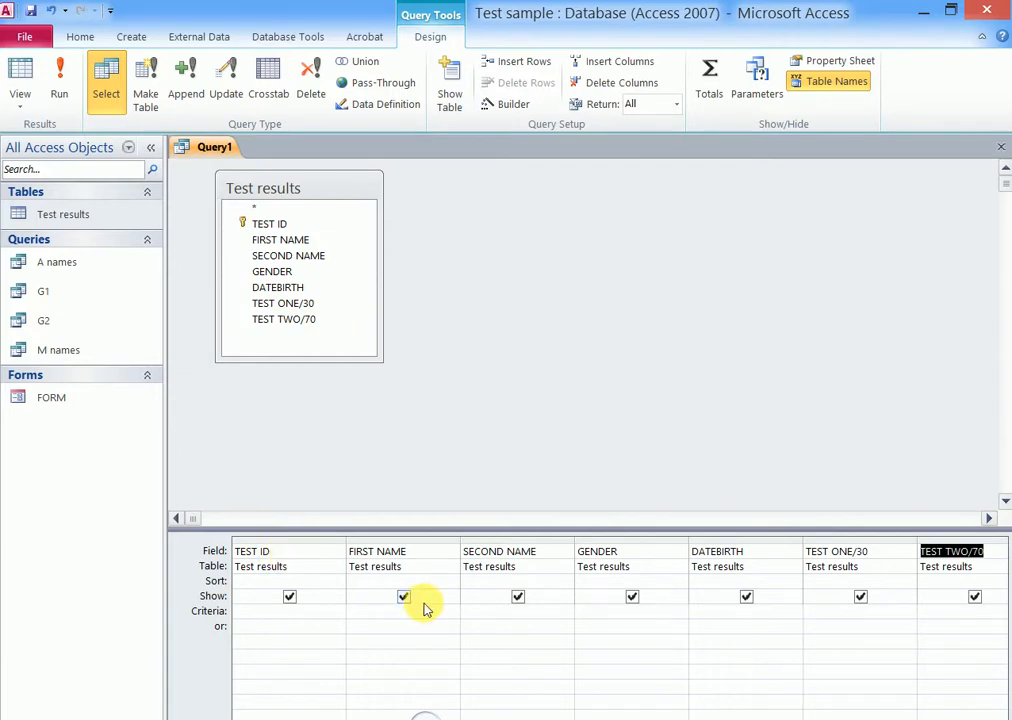
mouse_move(440, 616)
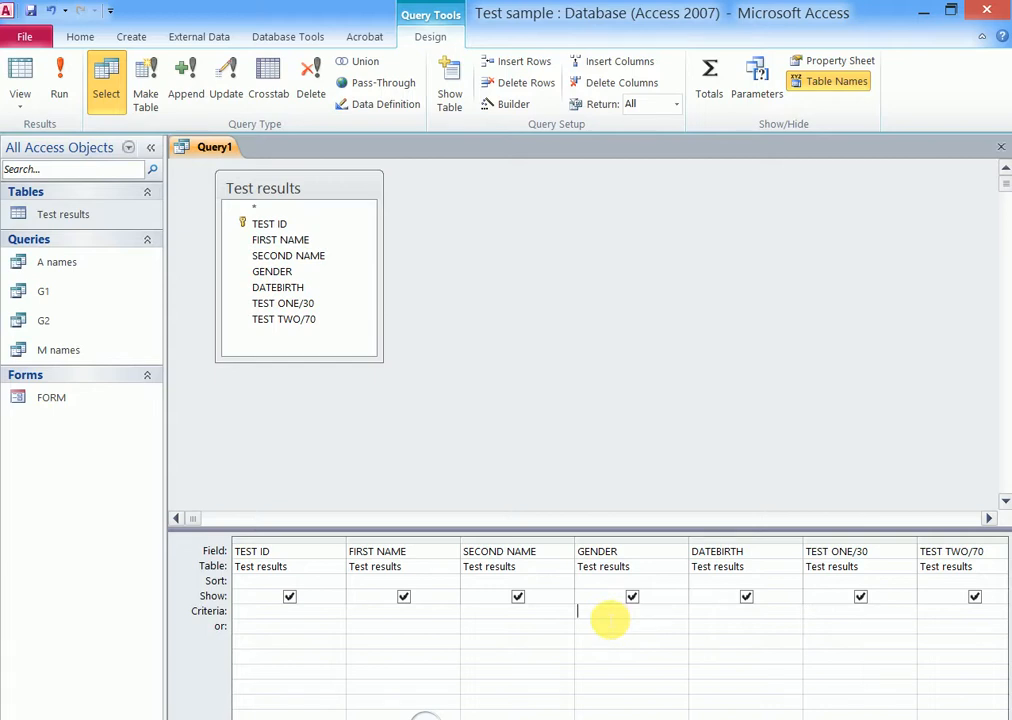
Set criteria female for GENDER and >20 for TEST ONE/30.
text(female")
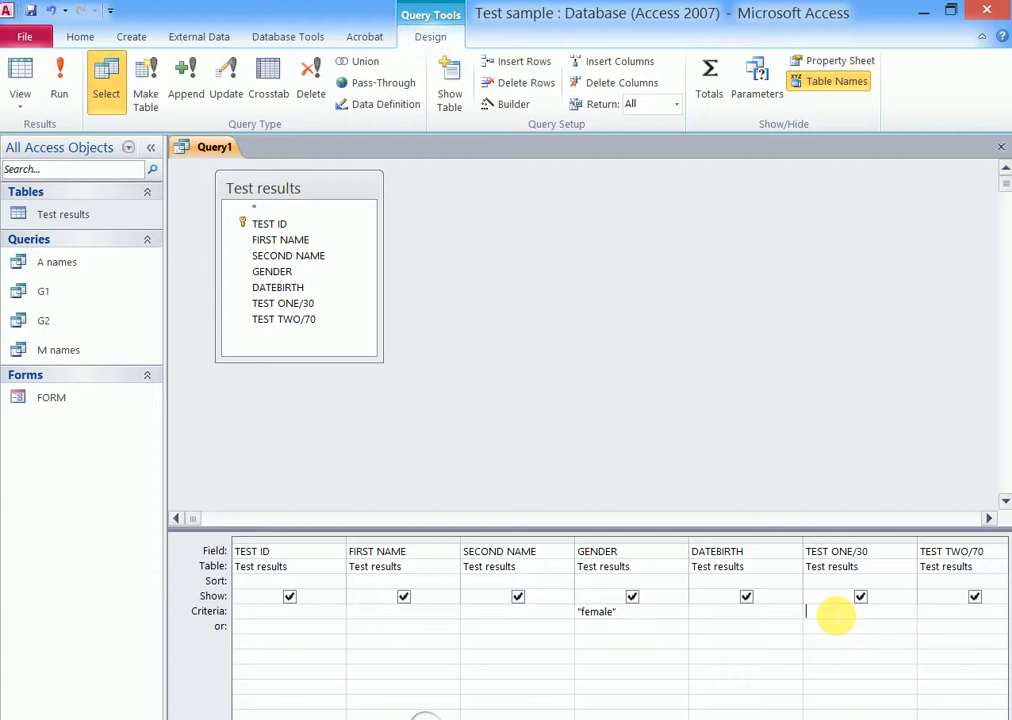
text(>20)
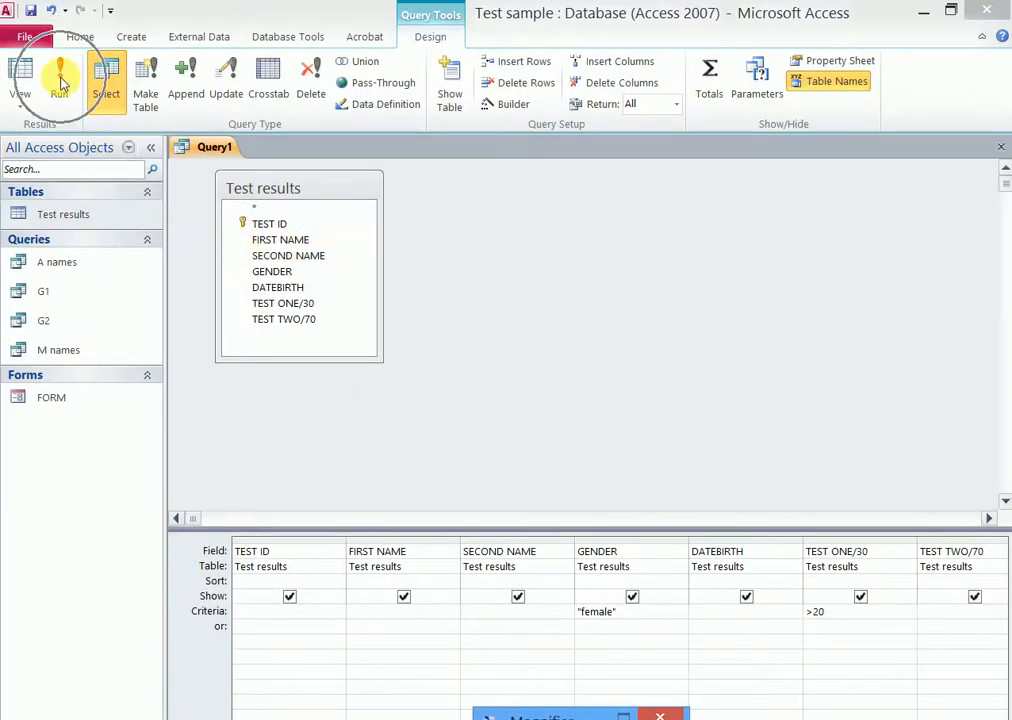
Run the query to list the two female records scoring above 20.
click(60, 76)
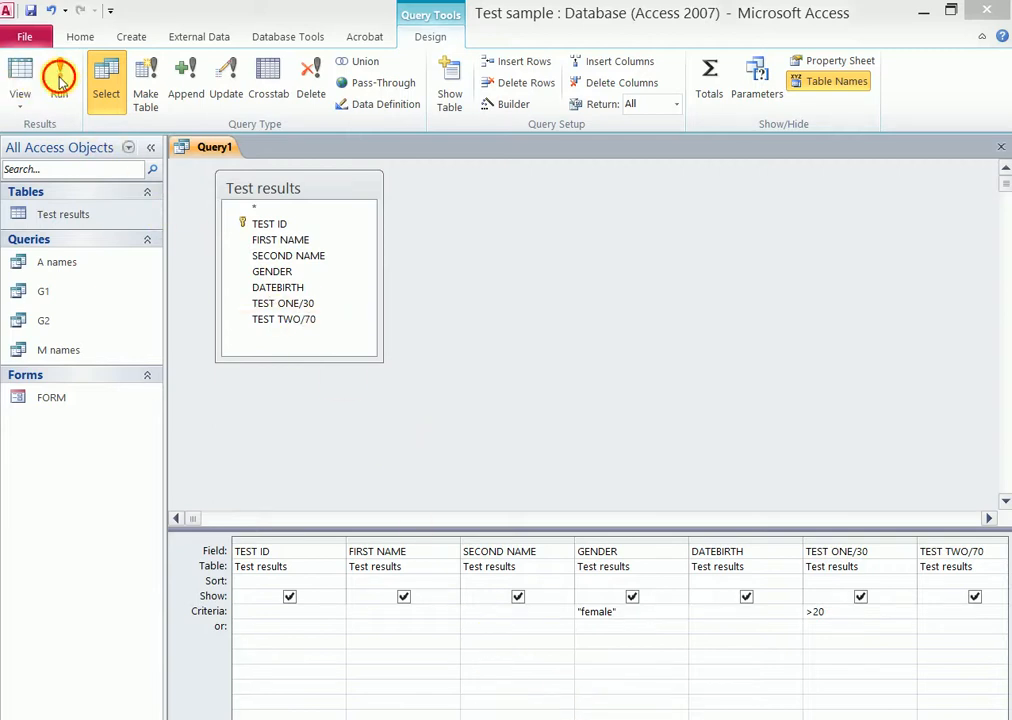
click(60, 76)
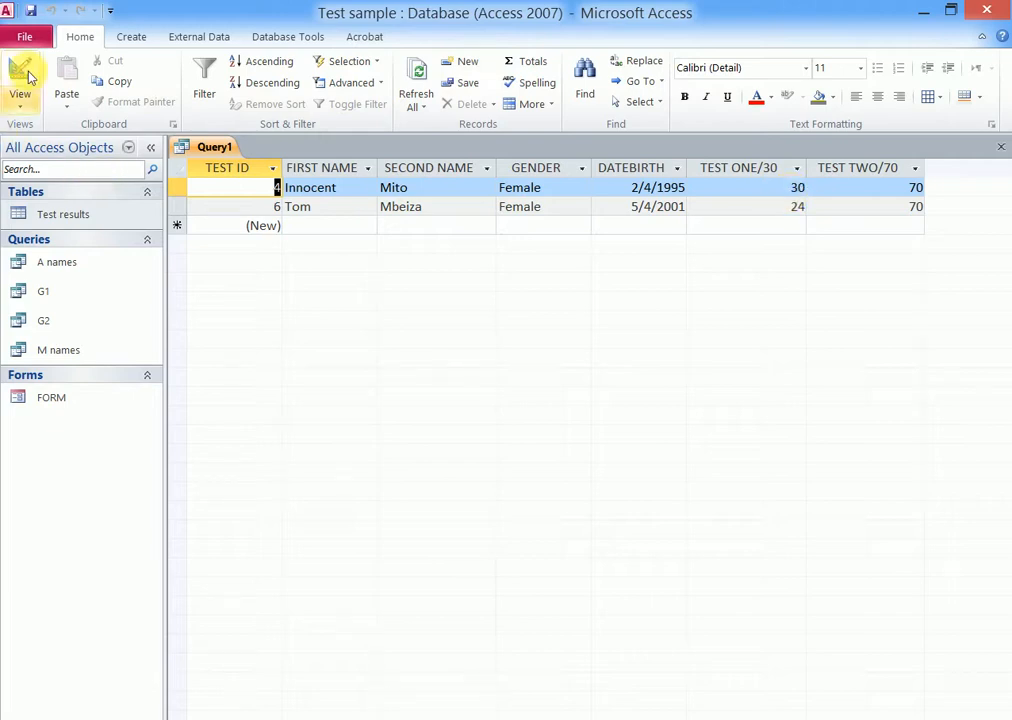
mouse_move(32, 12)
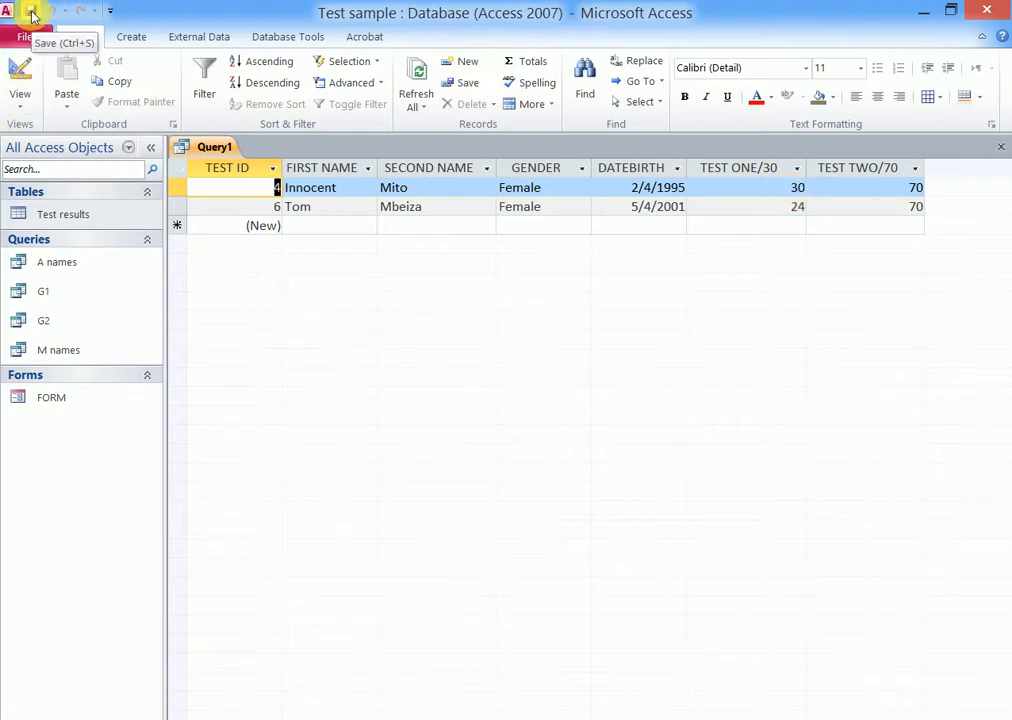
Save the query under the name F-20.
click(32, 10)
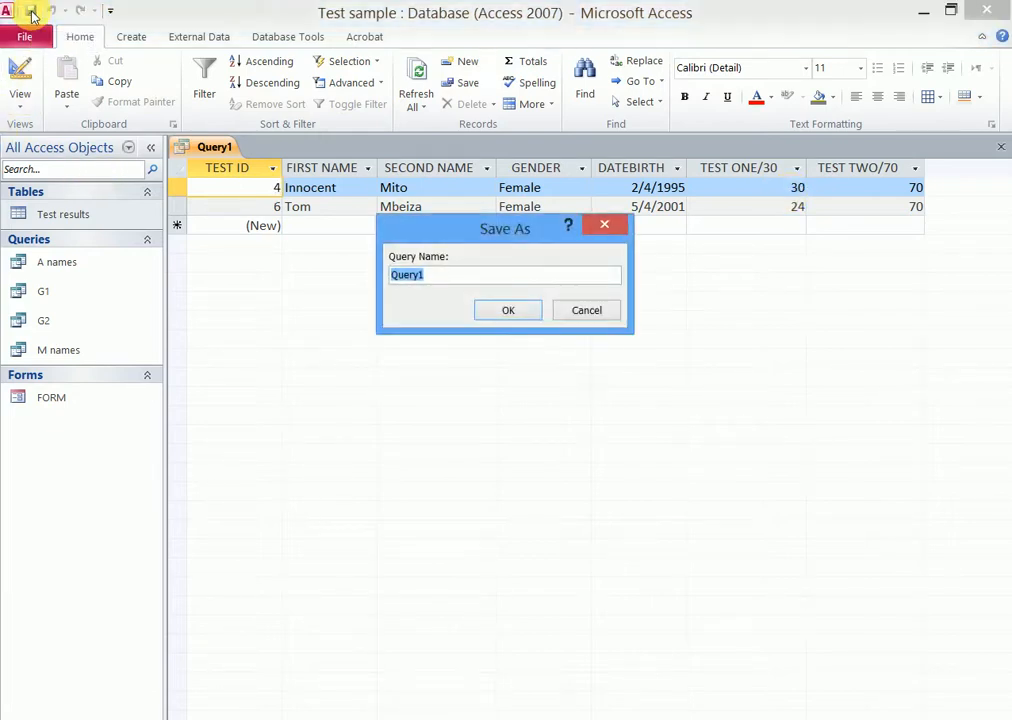
text(F)
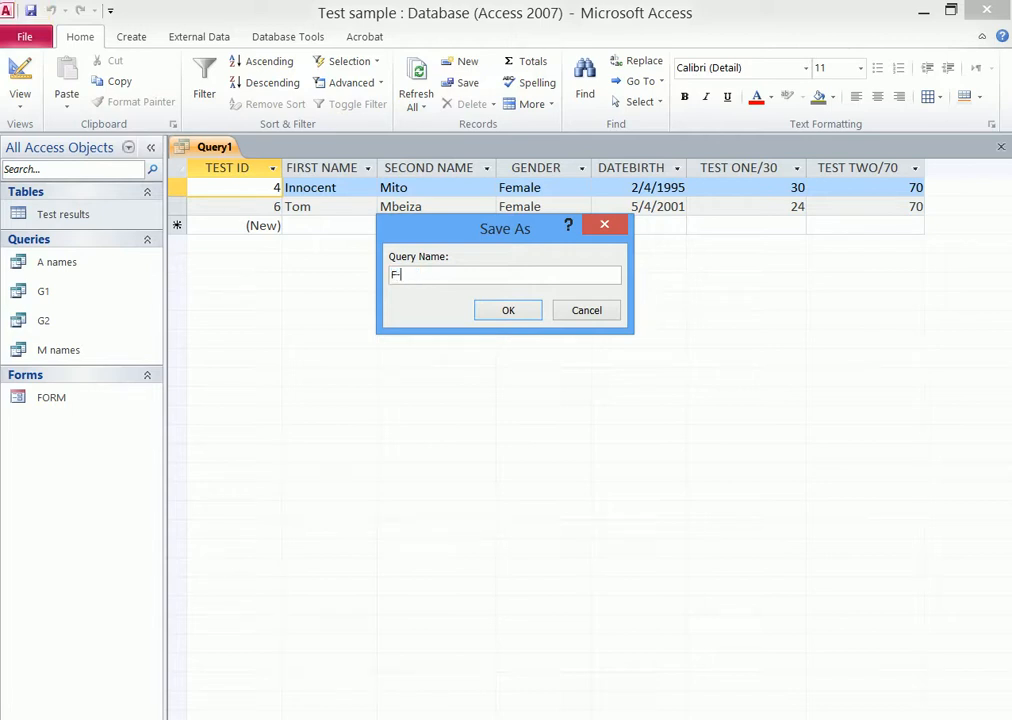
text(-20)
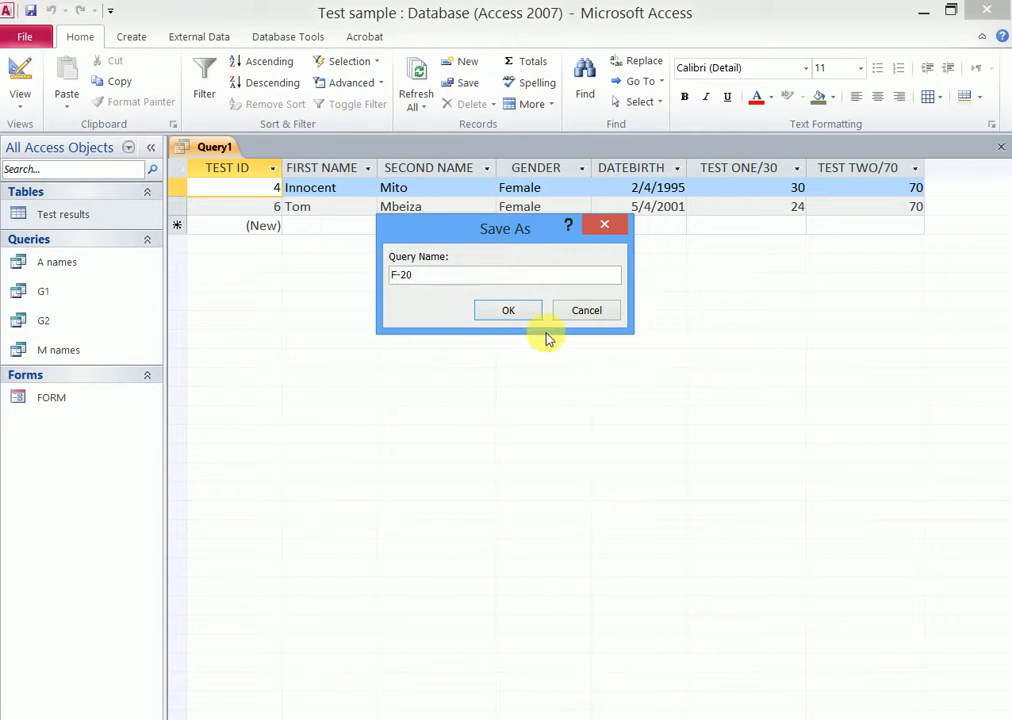
click(508, 310)
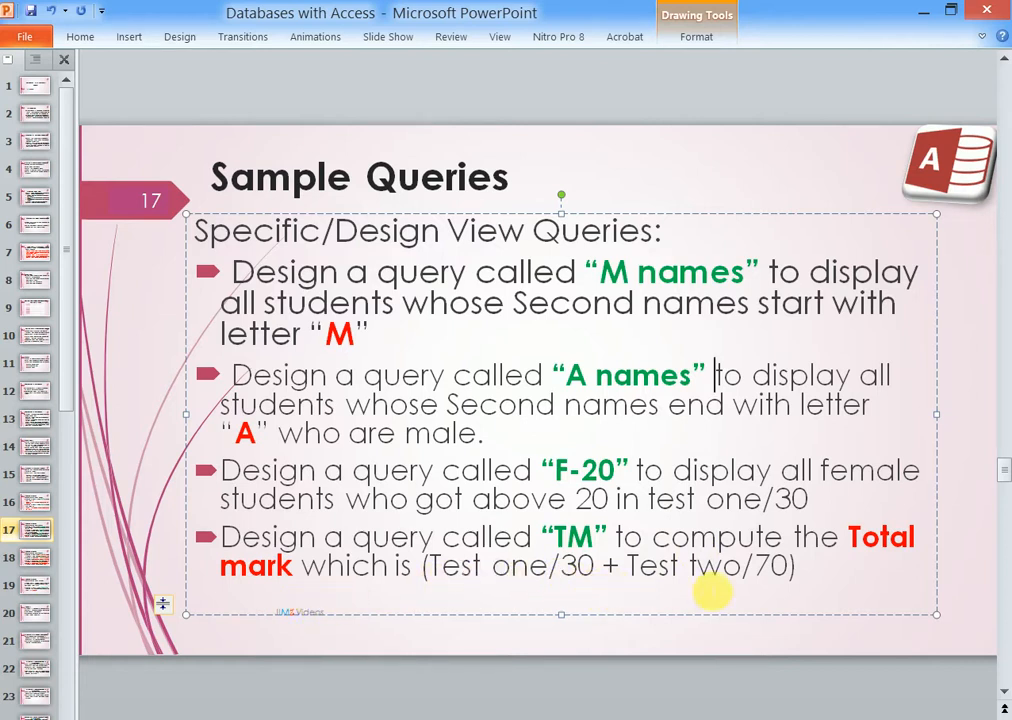
mouse_move(804, 588)
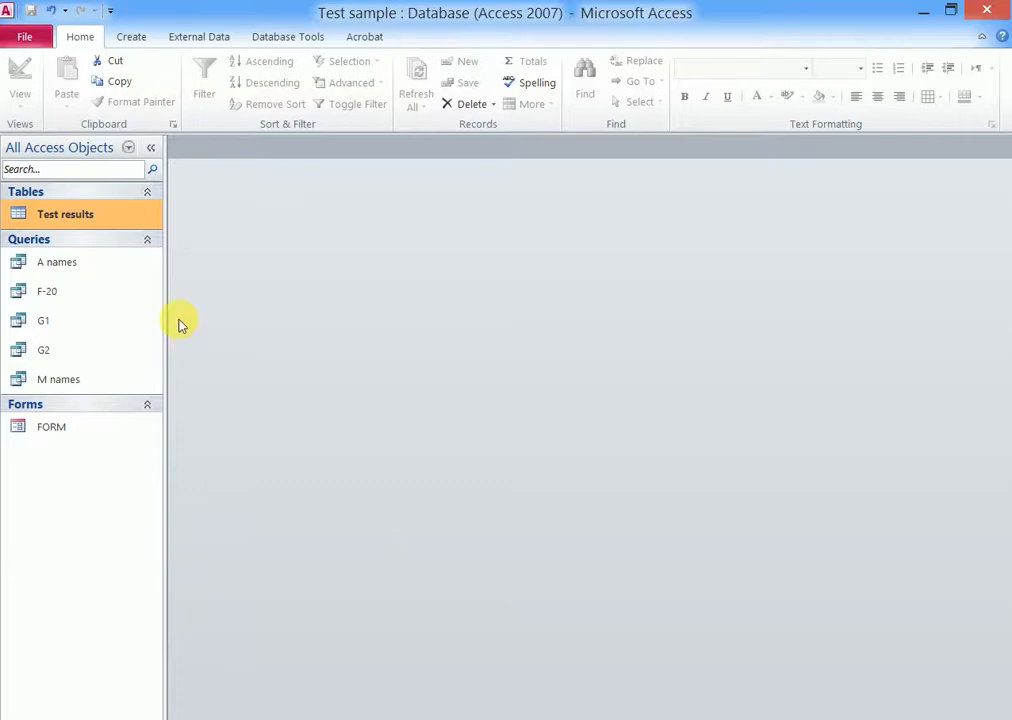
Start another query in design view on the Test results table.
click(132, 36)
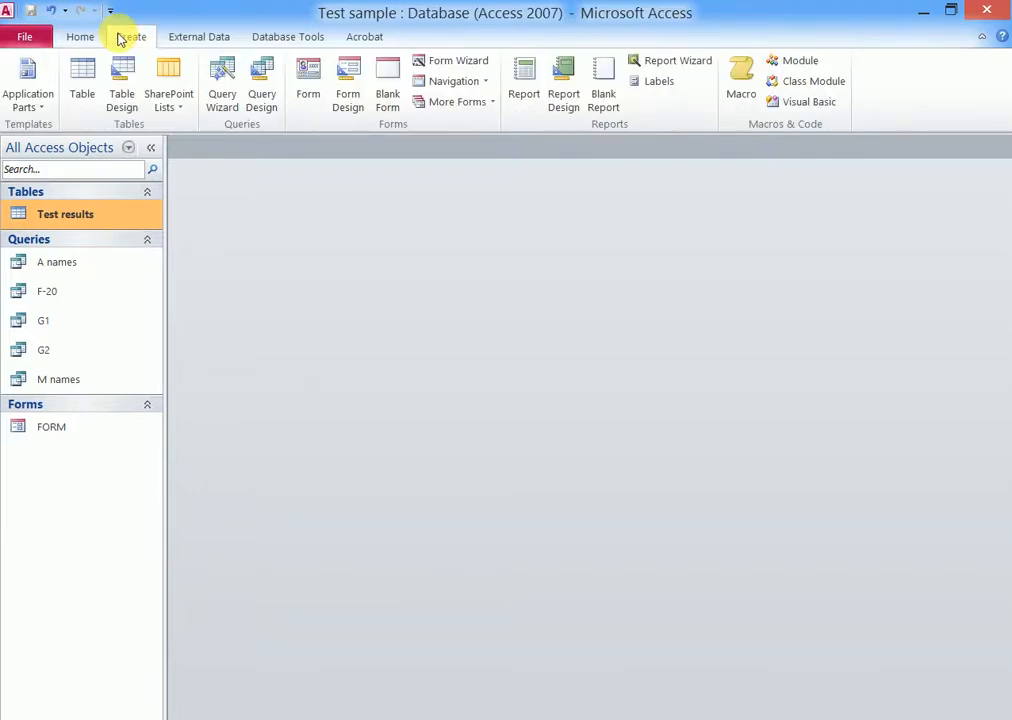
click(262, 84)
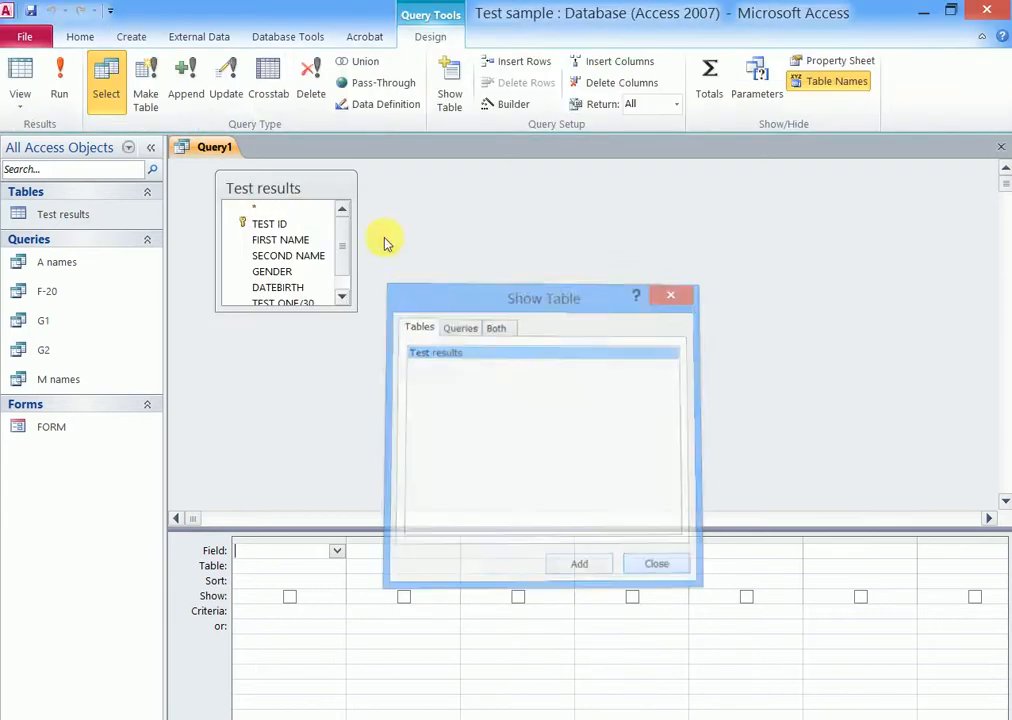
click(656, 564)
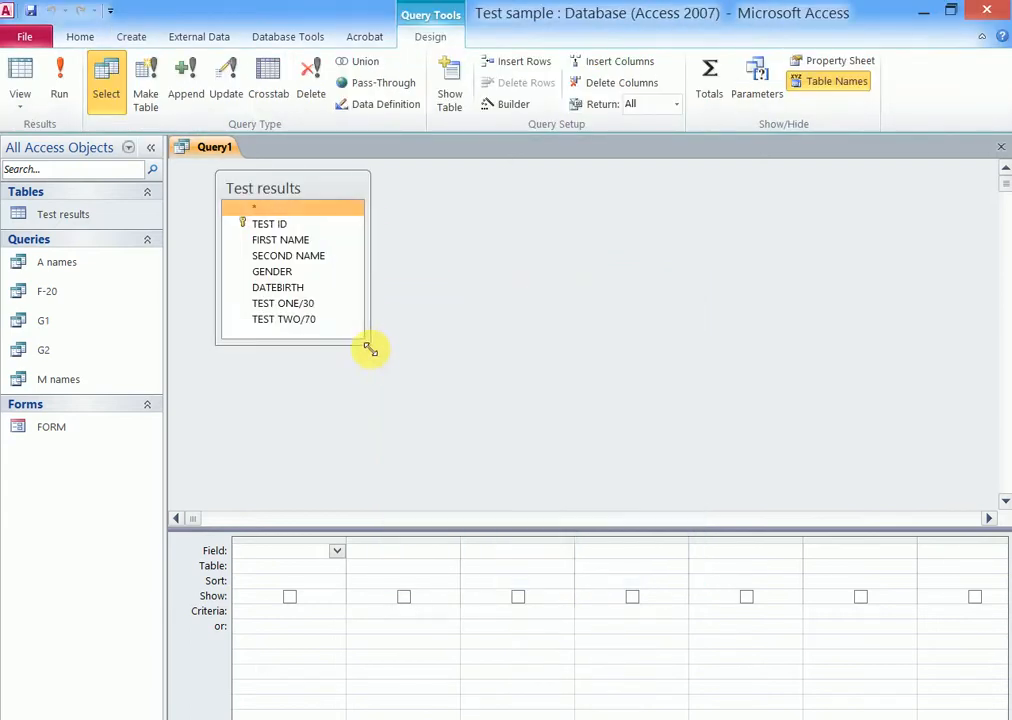
Add DATEBIRTH, TEST ONE/30 and TEST TWO/70 to the query grid.
click(268, 224)
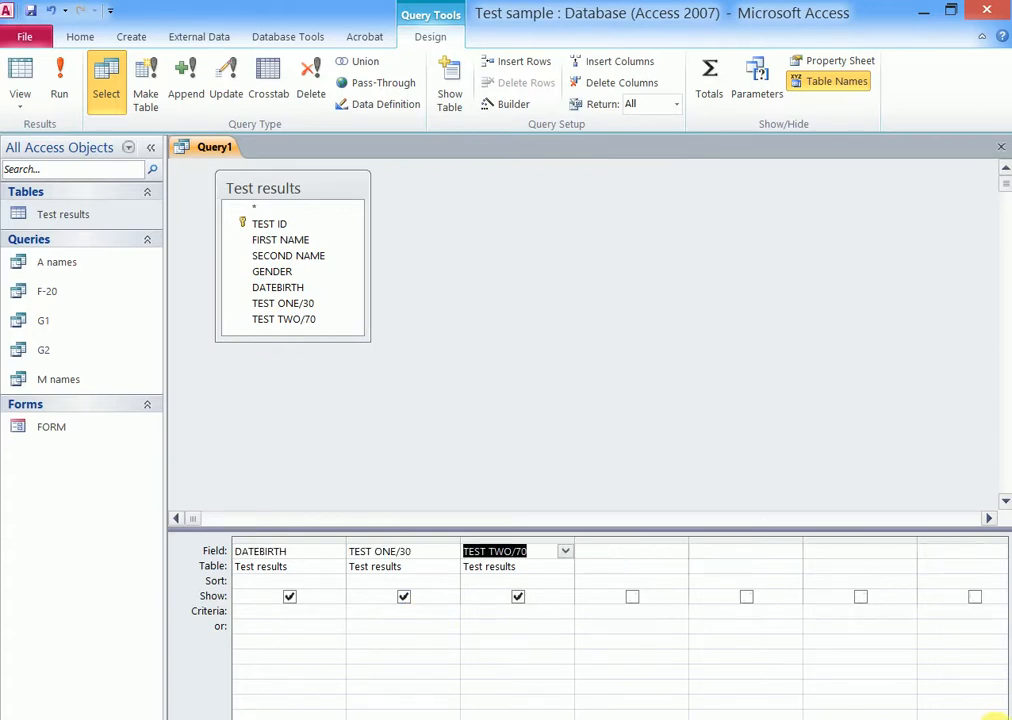
mouse_move(696, 550)
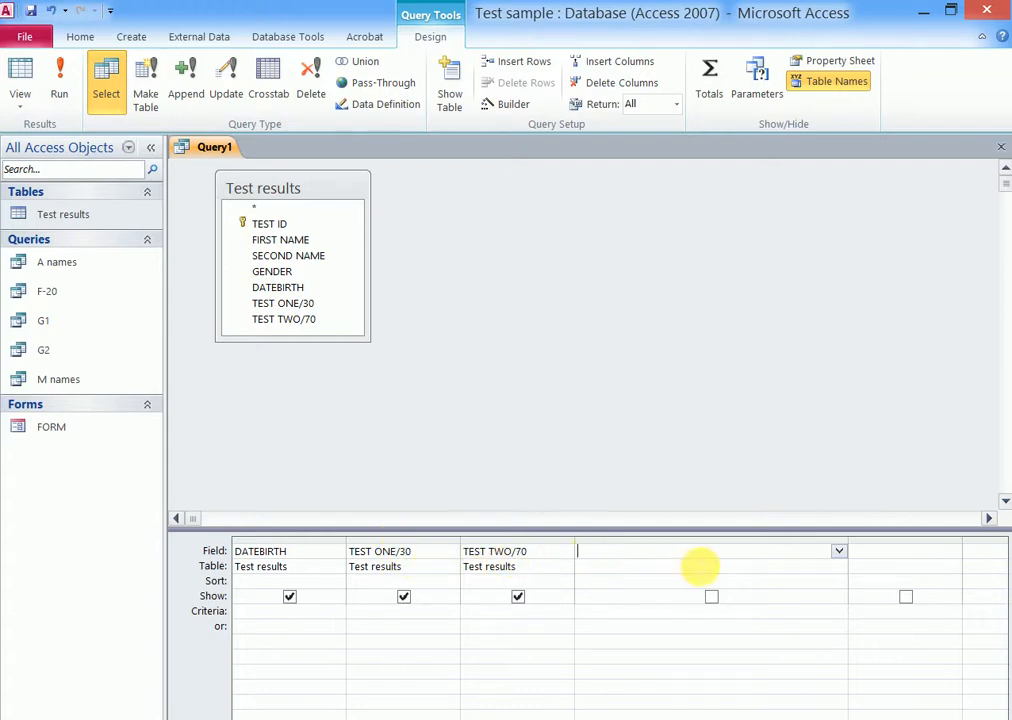
Name the fourth column's calculated field TOTAL MARK: in the Field cell.
text(to)
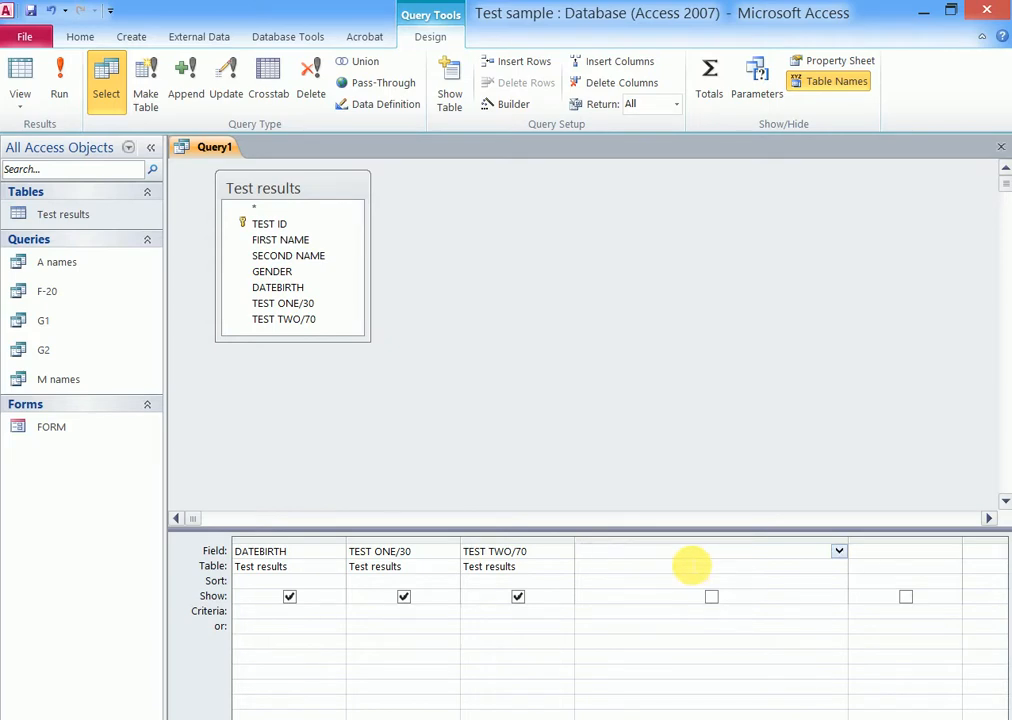
text(TOT)
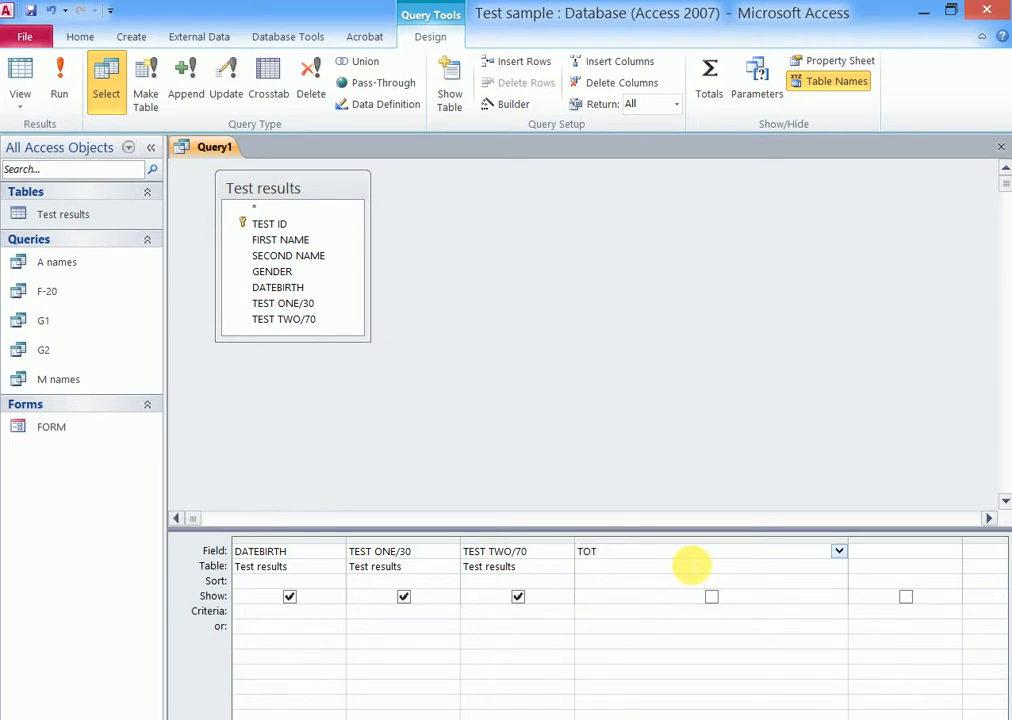
text(TOTAL MAR)
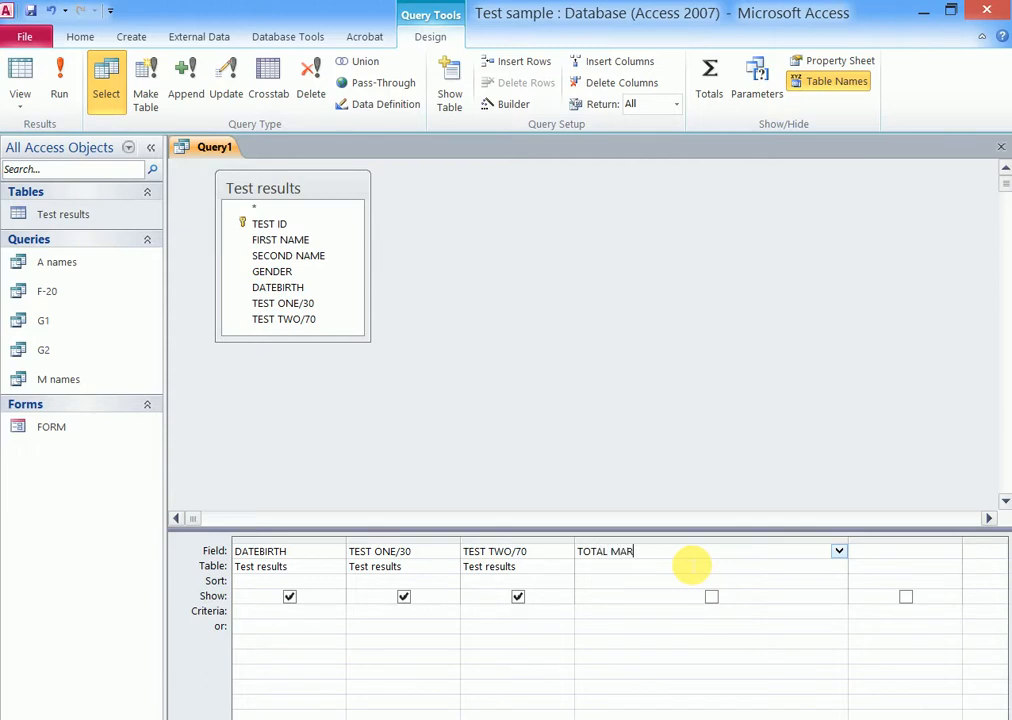
text(K)
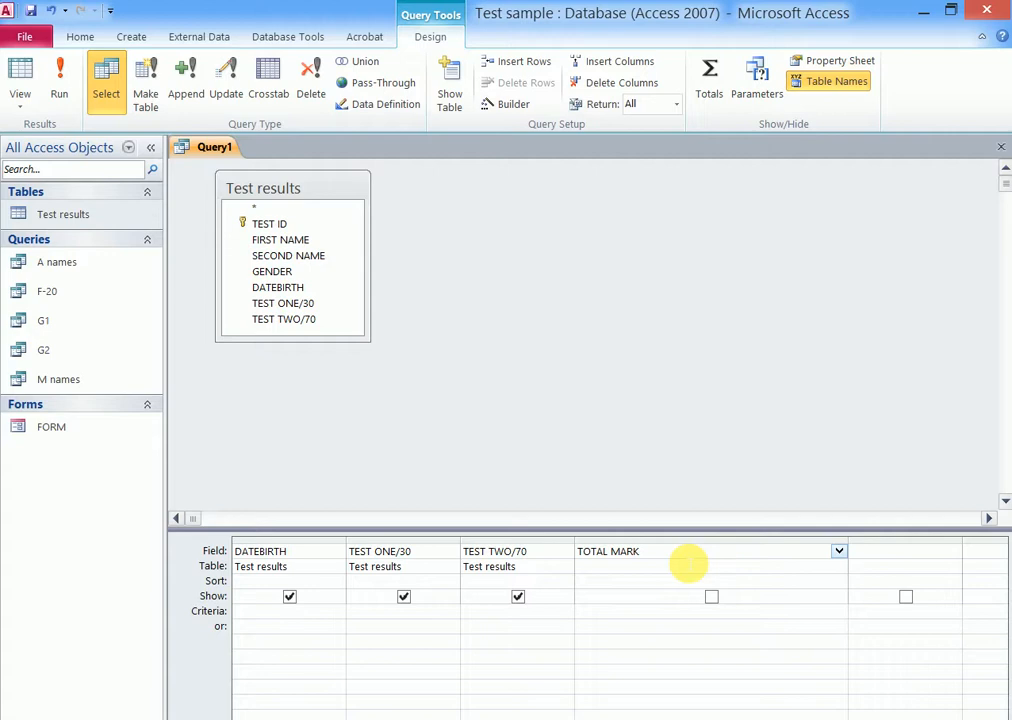
text(:[)
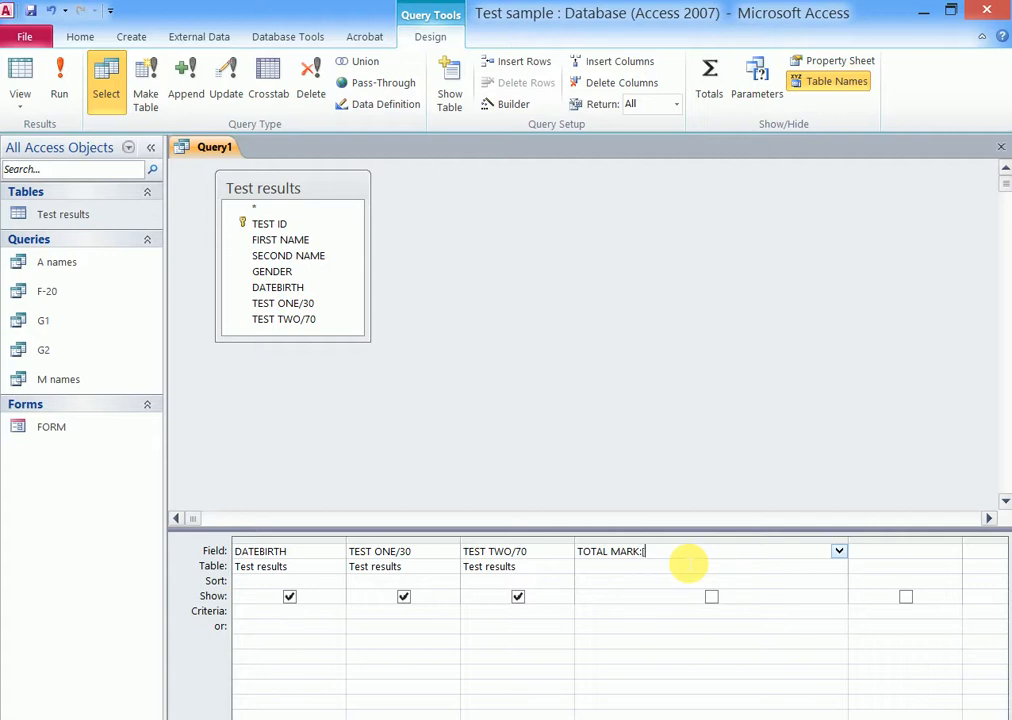
mouse_move(758, 562)
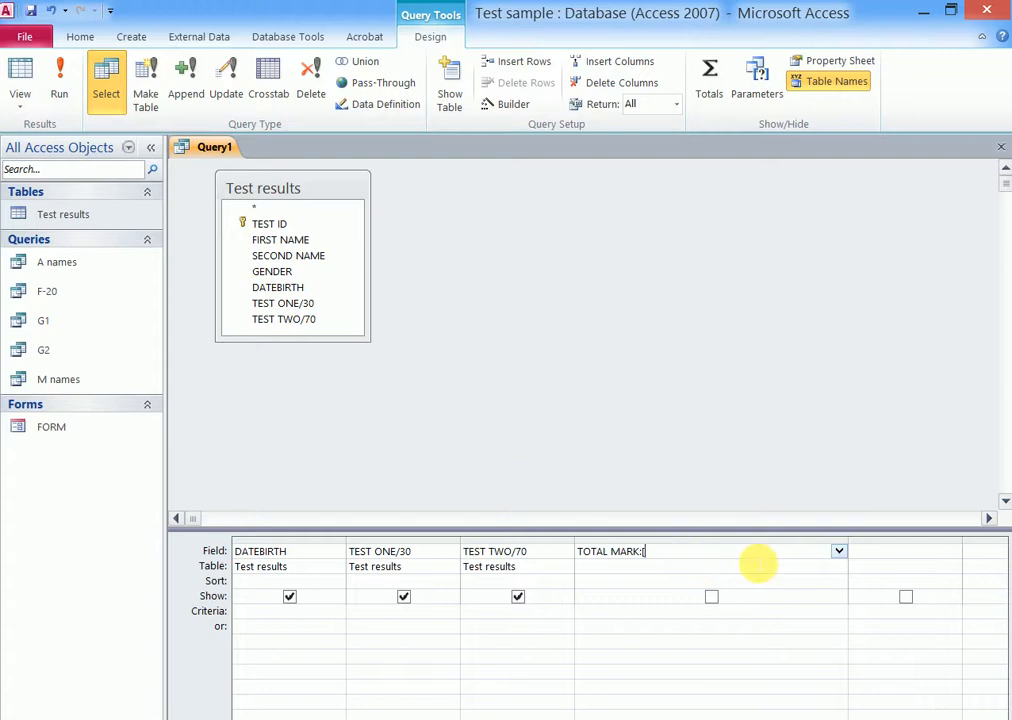
mouse_move(448, 492)
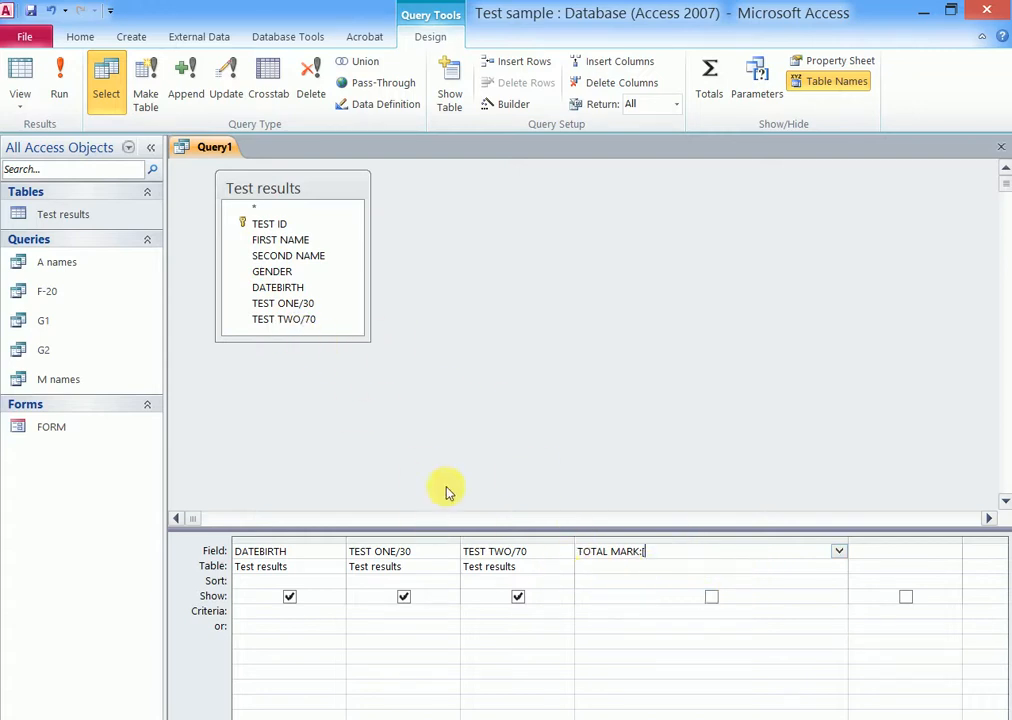
Enter the expression [TEST ONE/30]+[TEST TWO/70] for TOTAL MARK.
click(380, 552)
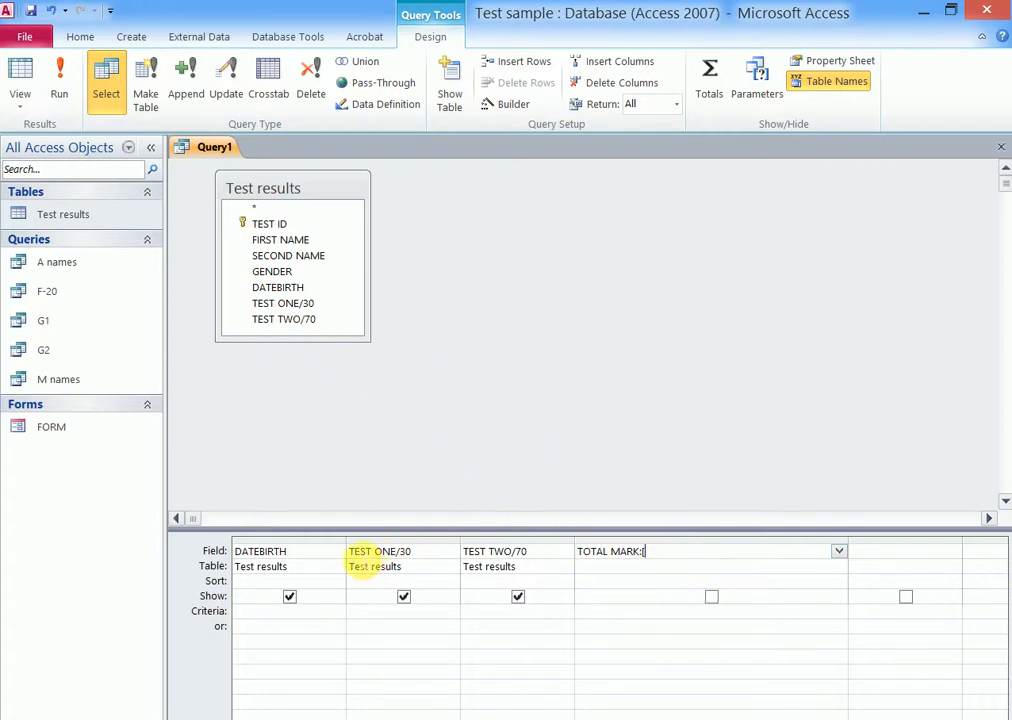
text(TE)
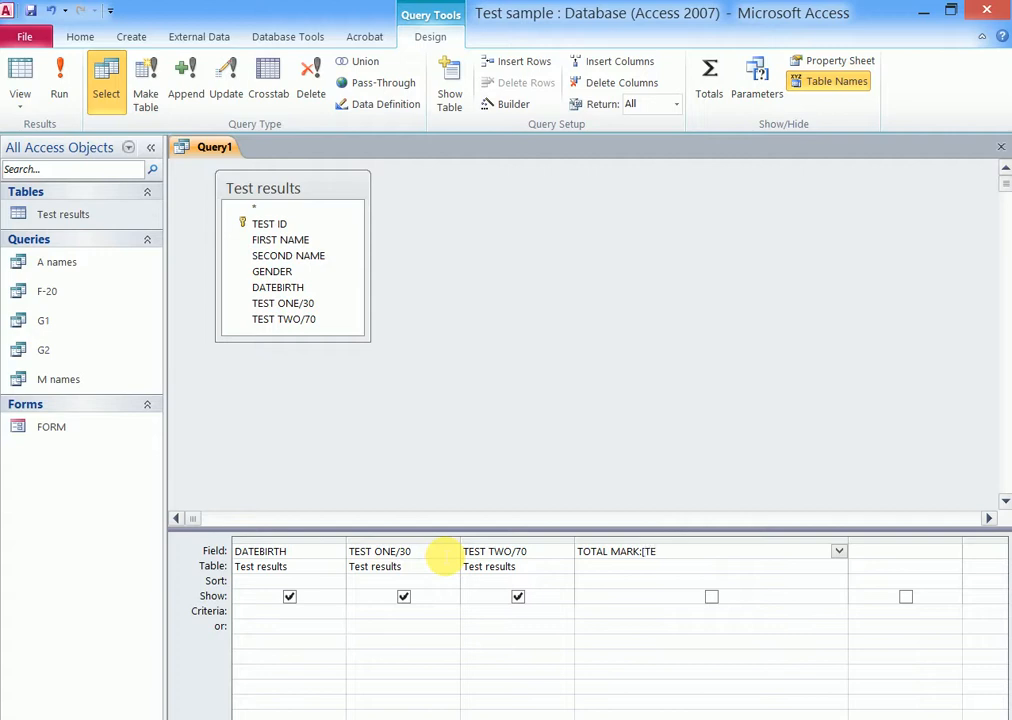
text(TEST ON)
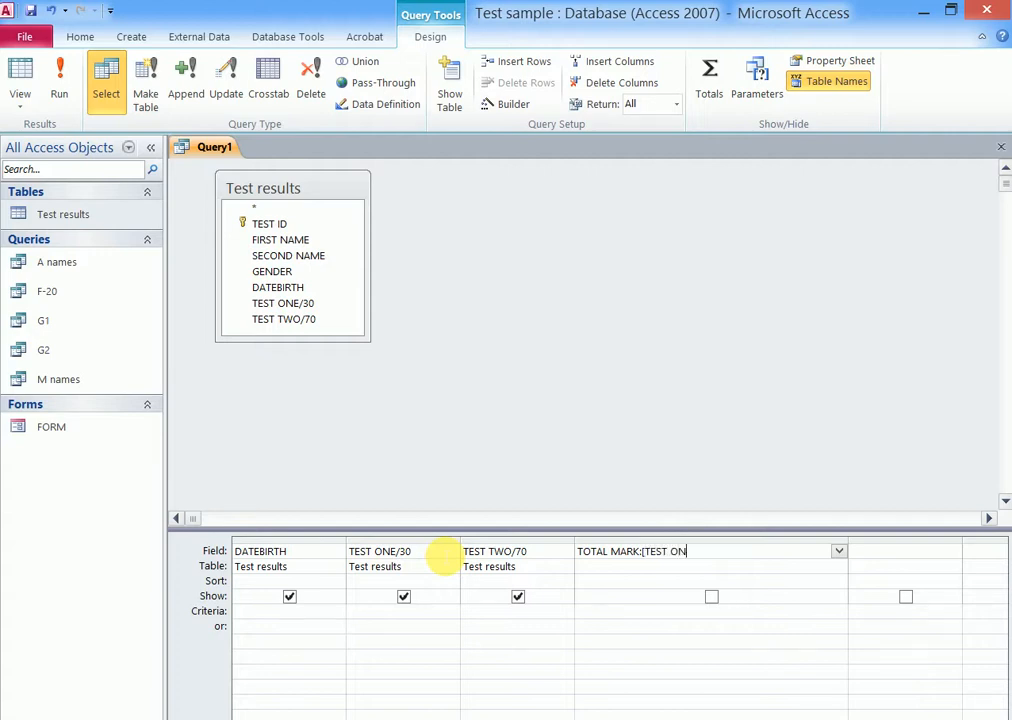
text(E)
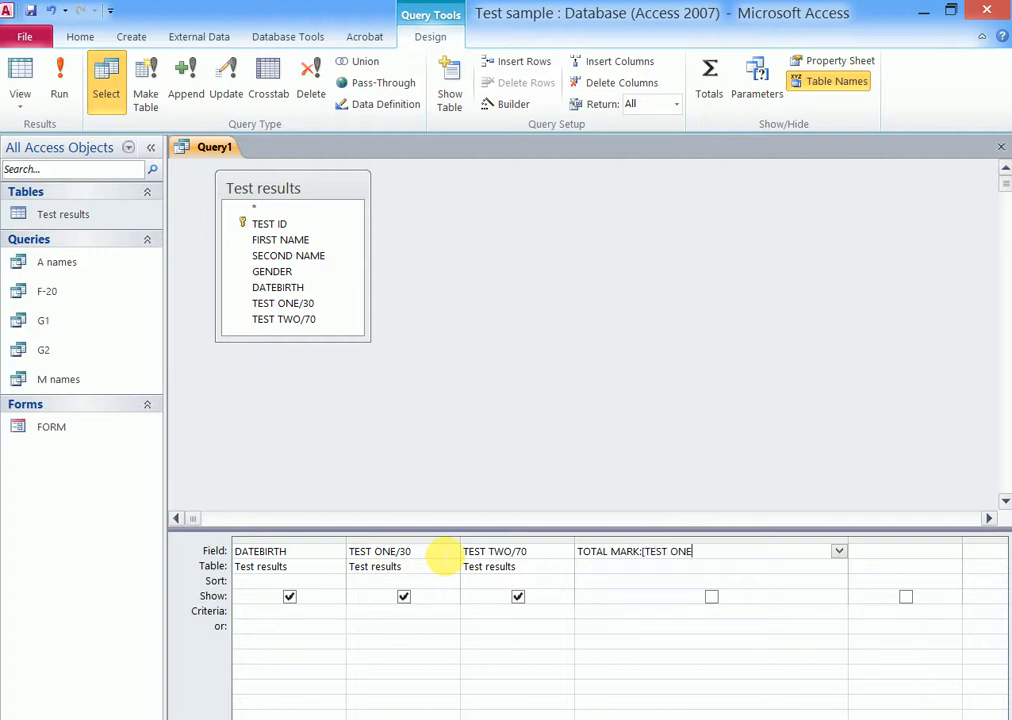
text(/30])
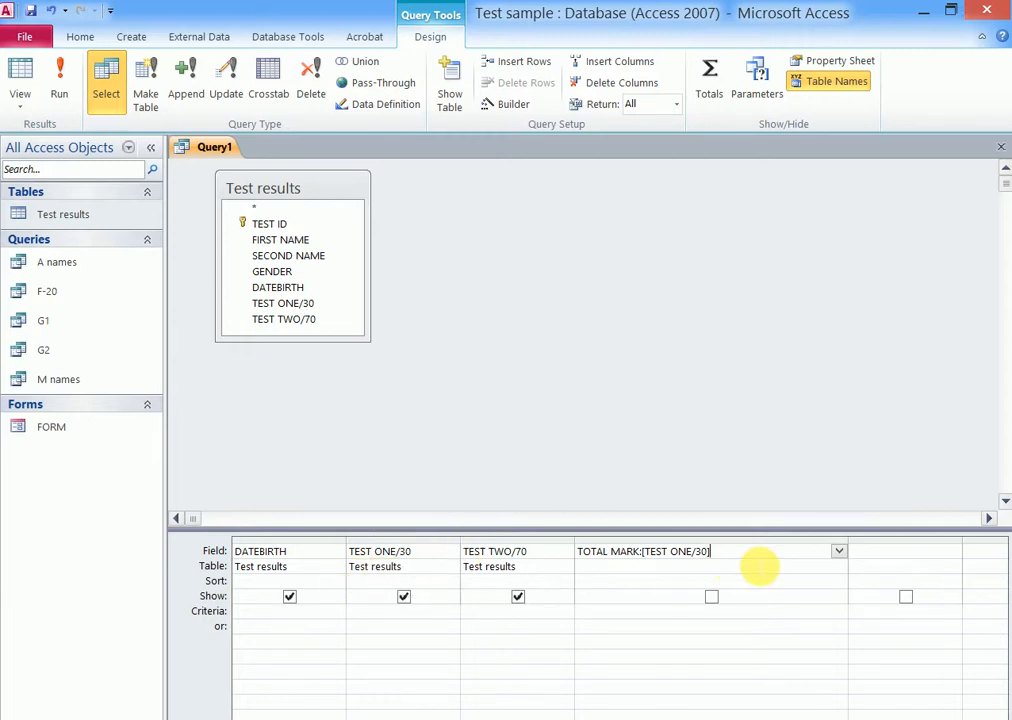
text(+[)
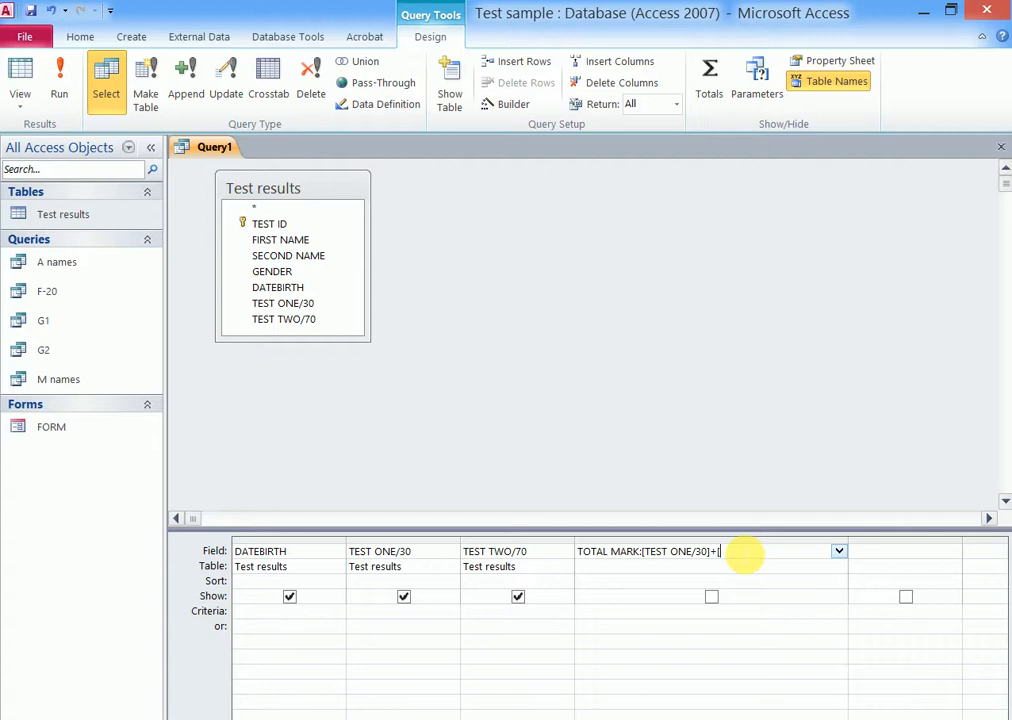
text(TEST)
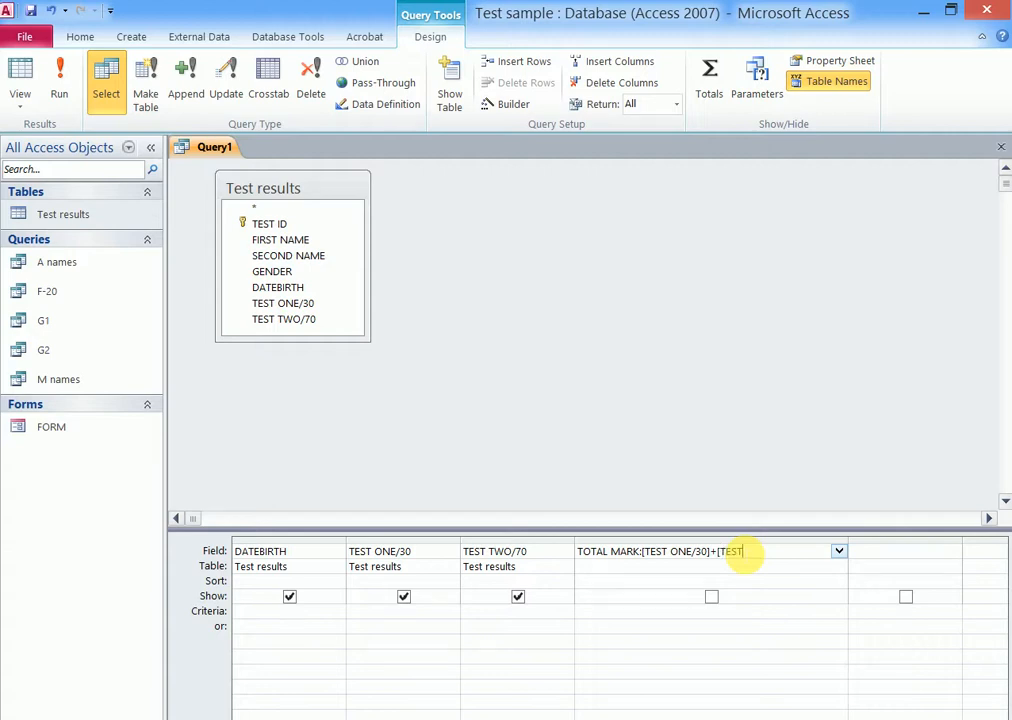
text(TWO)
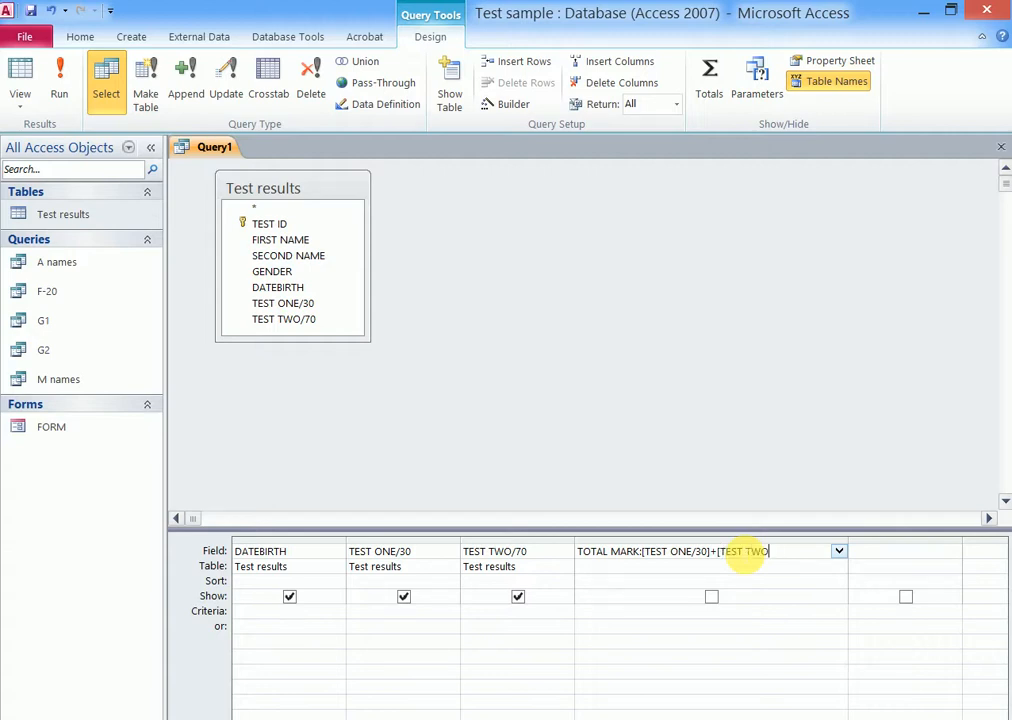
text(]/)
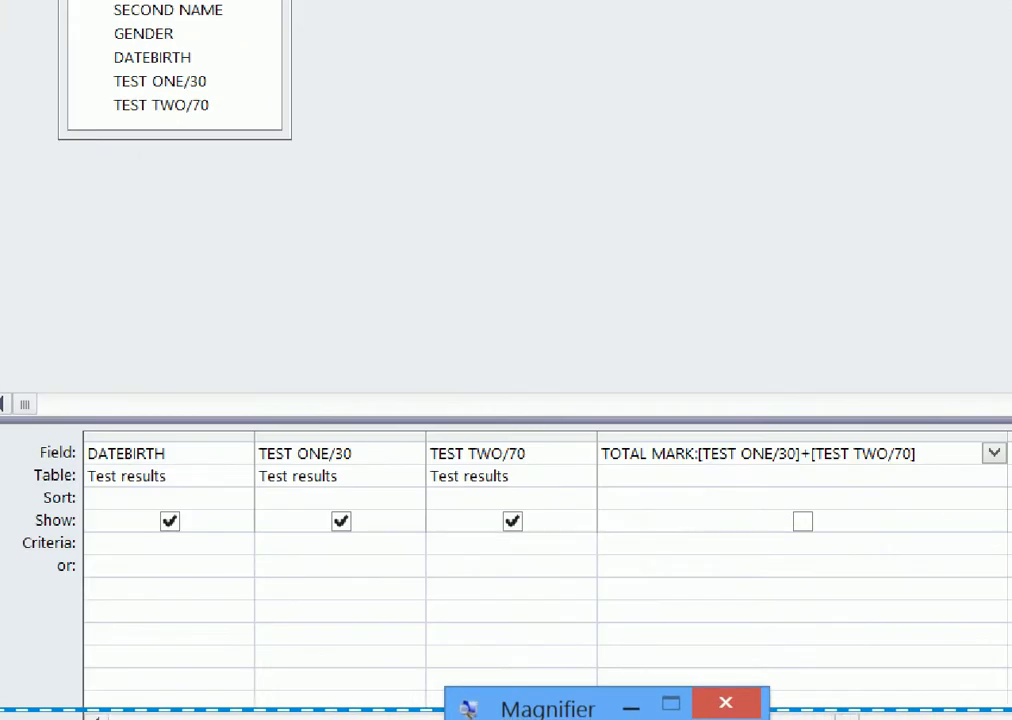
mouse_move(752, 556)
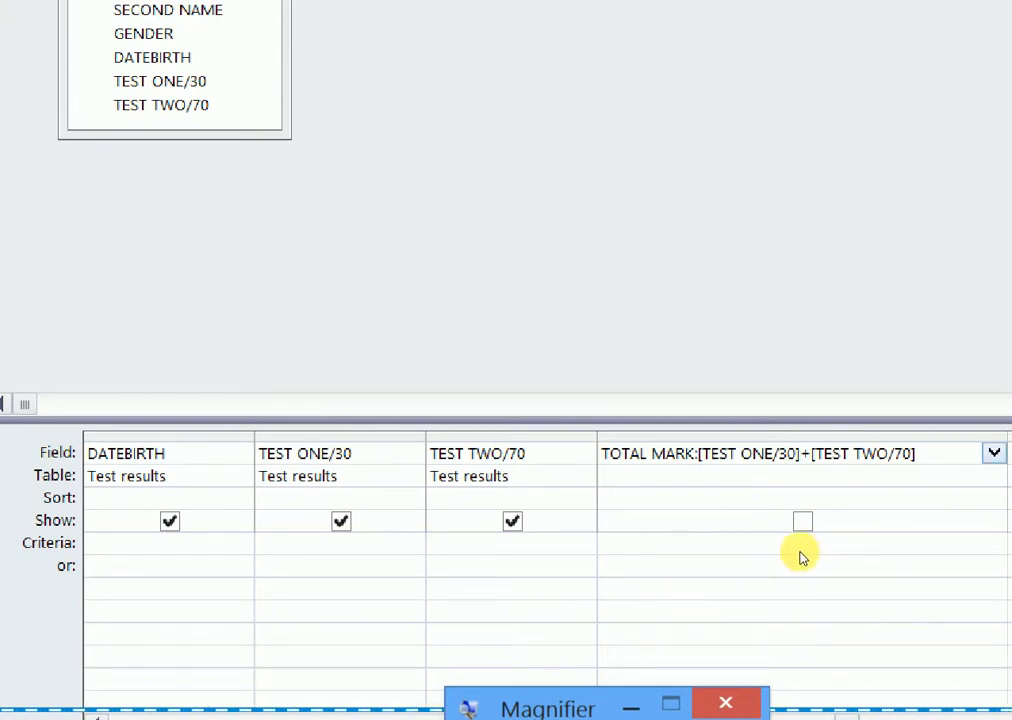
mouse_move(644, 552)
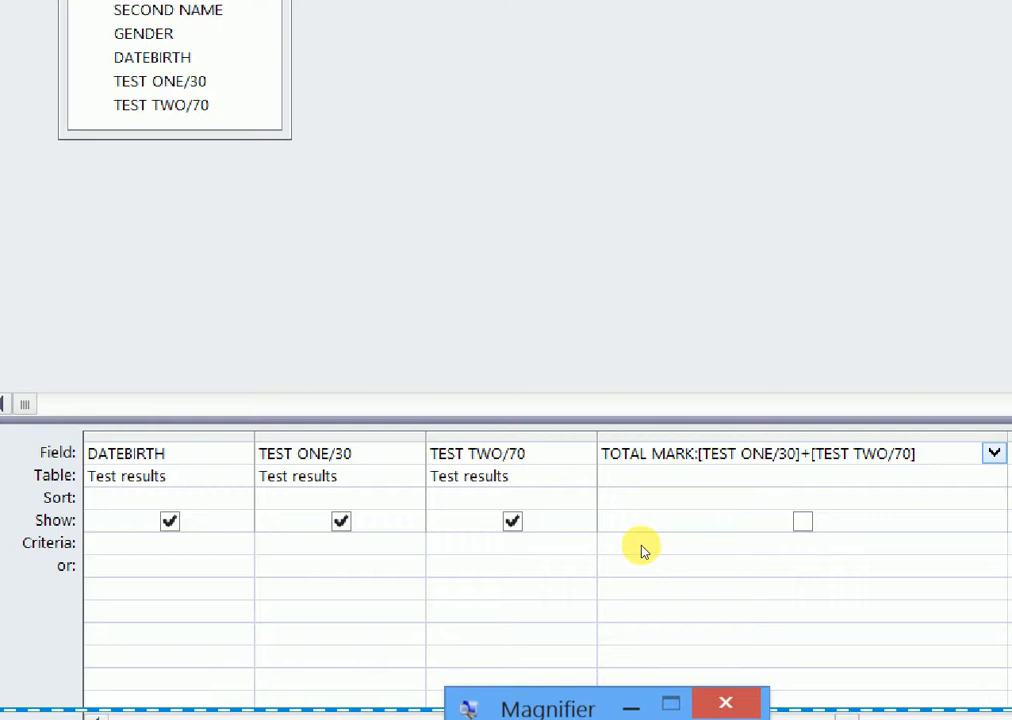
mouse_move(604, 628)
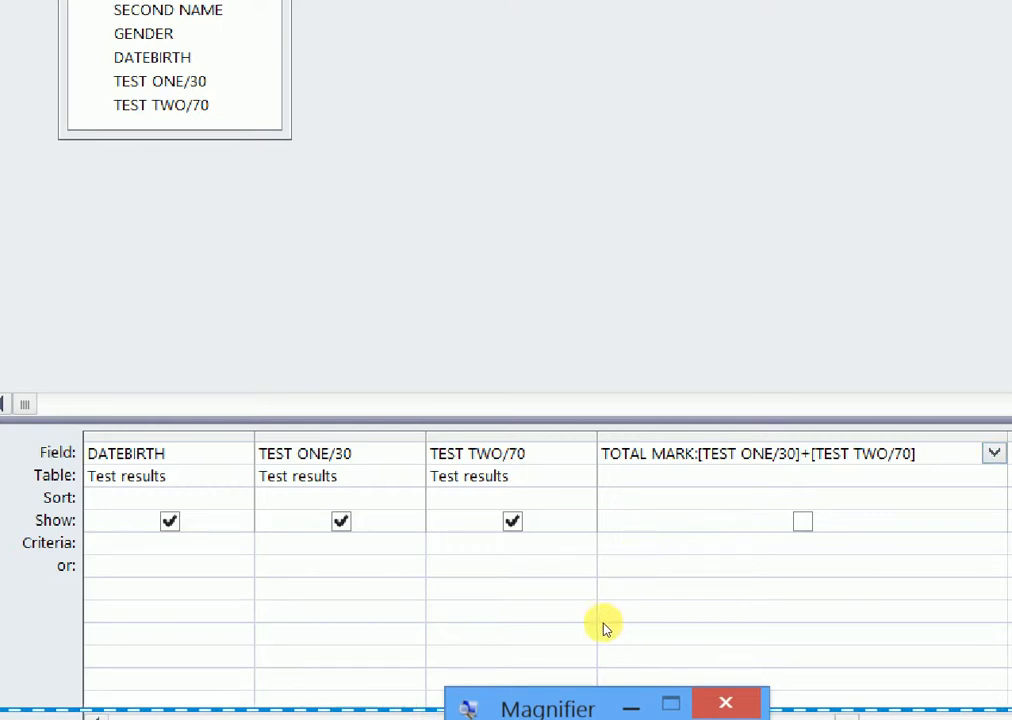
mouse_move(790, 564)
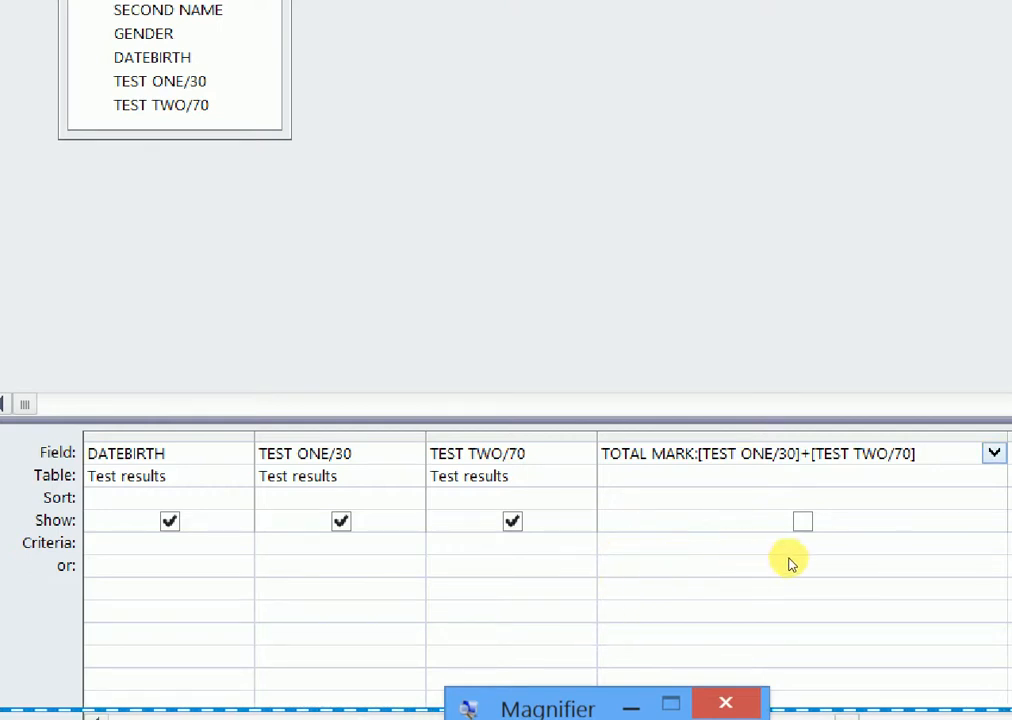
mouse_move(756, 556)
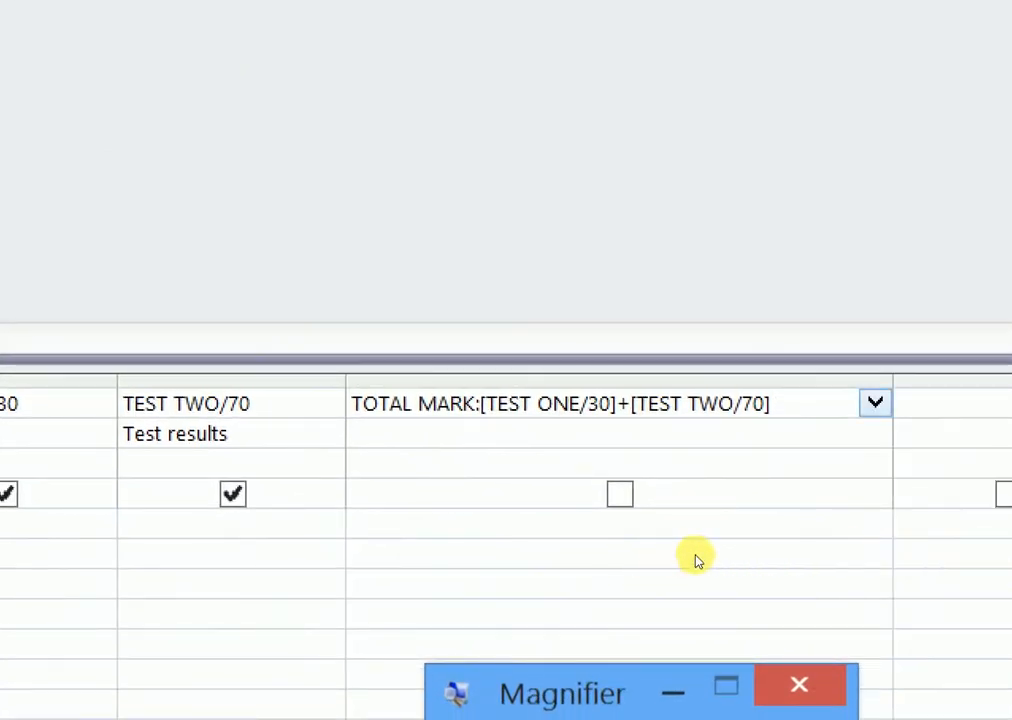
mouse_move(644, 556)
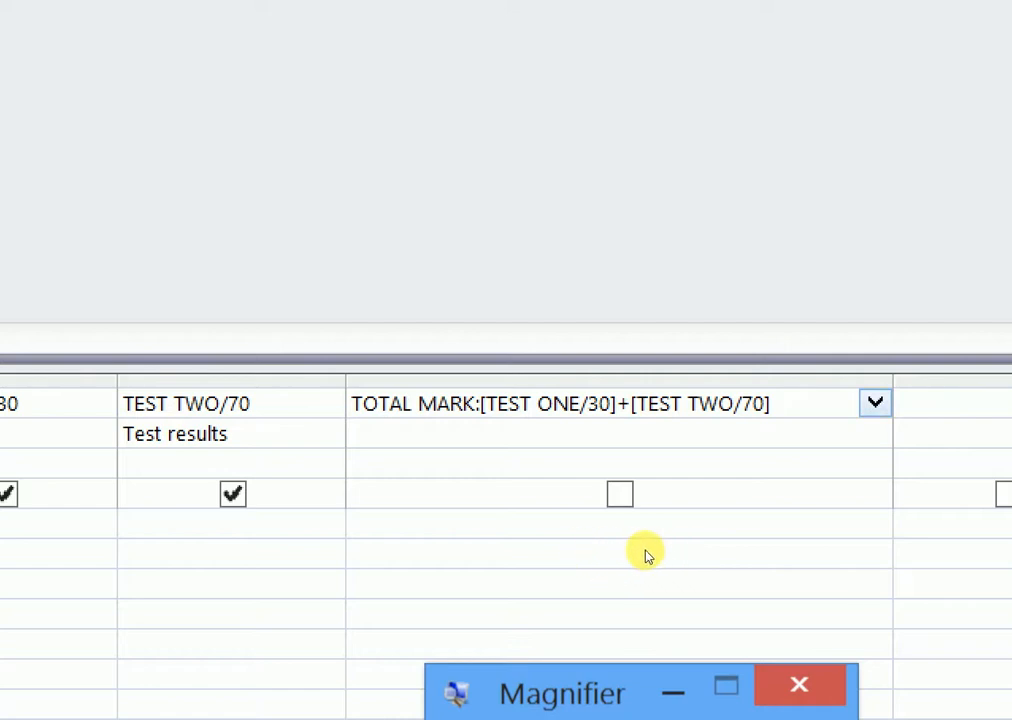
mouse_move(644, 552)
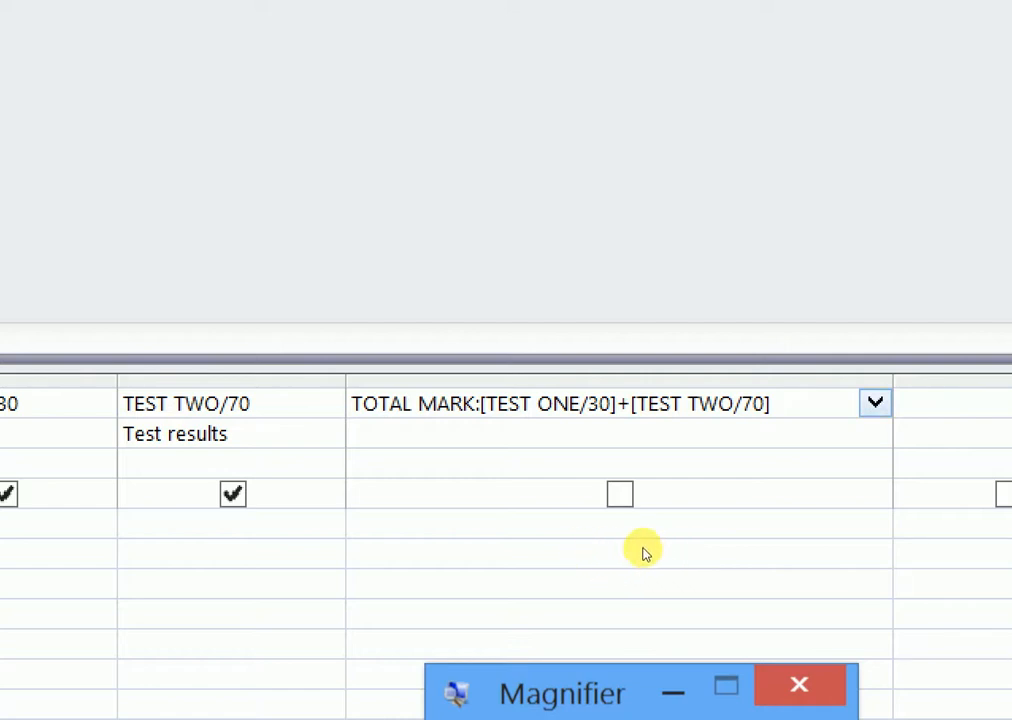
mouse_move(688, 550)
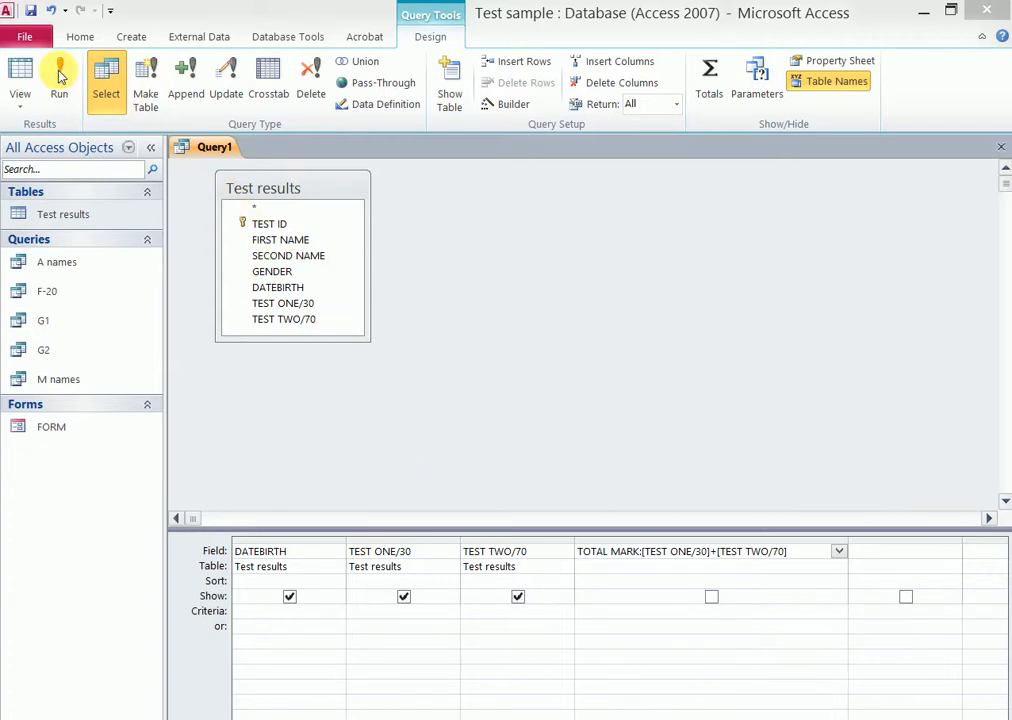
Run the query to show each student's scores with TOTAL MARK.
click(58, 80)
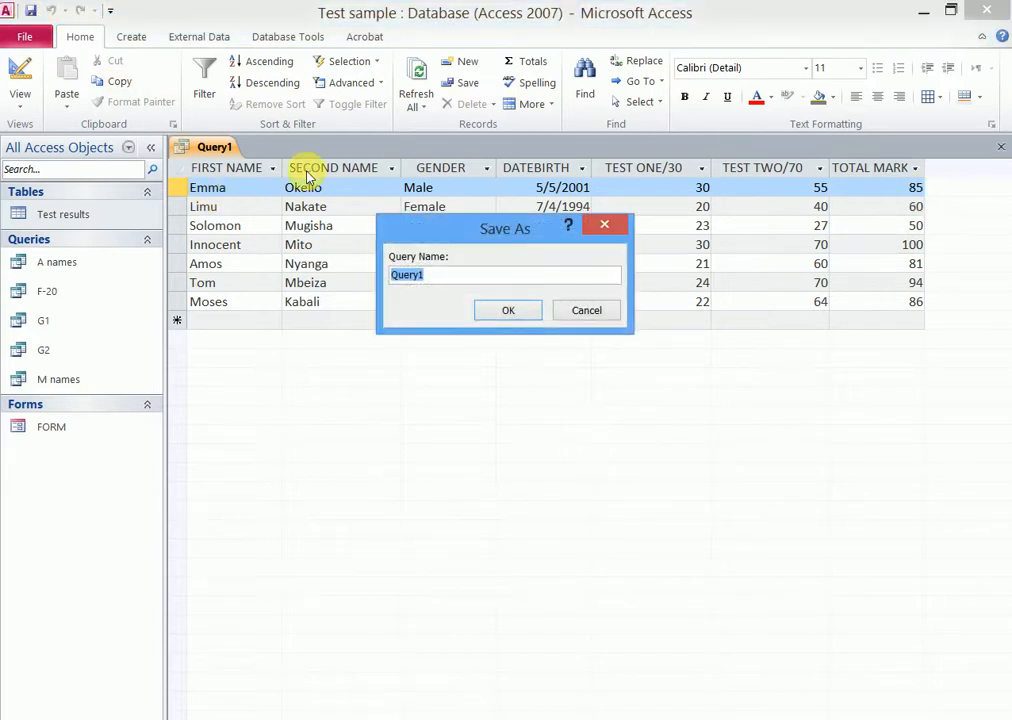
mouse_move(416, 188)
text(TM)
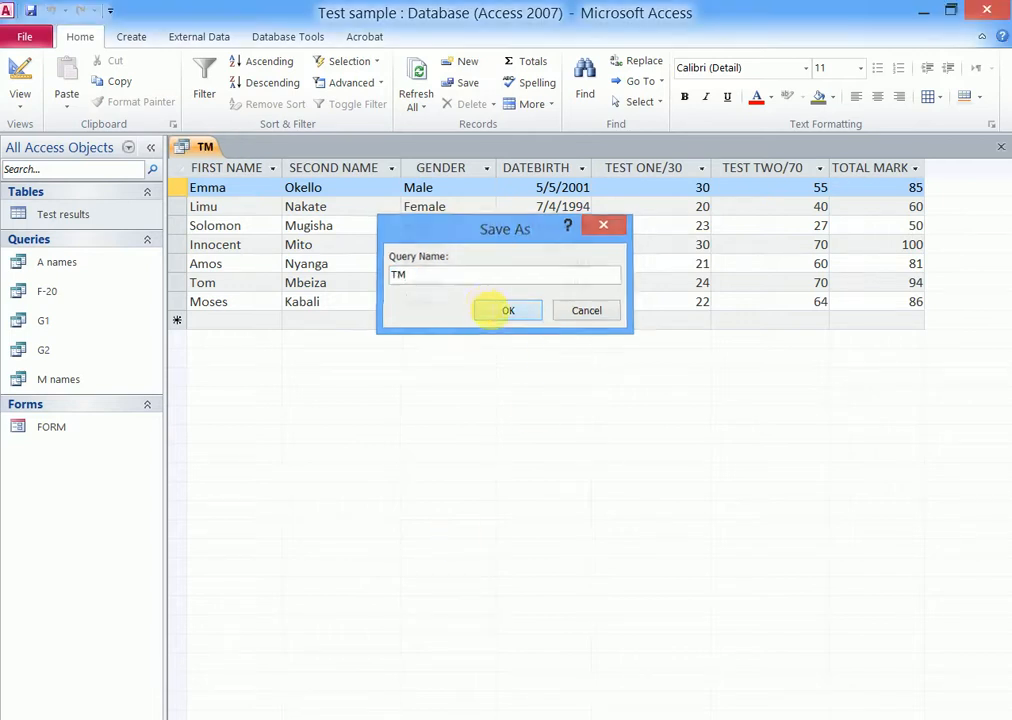
Save the query under the name TM.
click(508, 310)
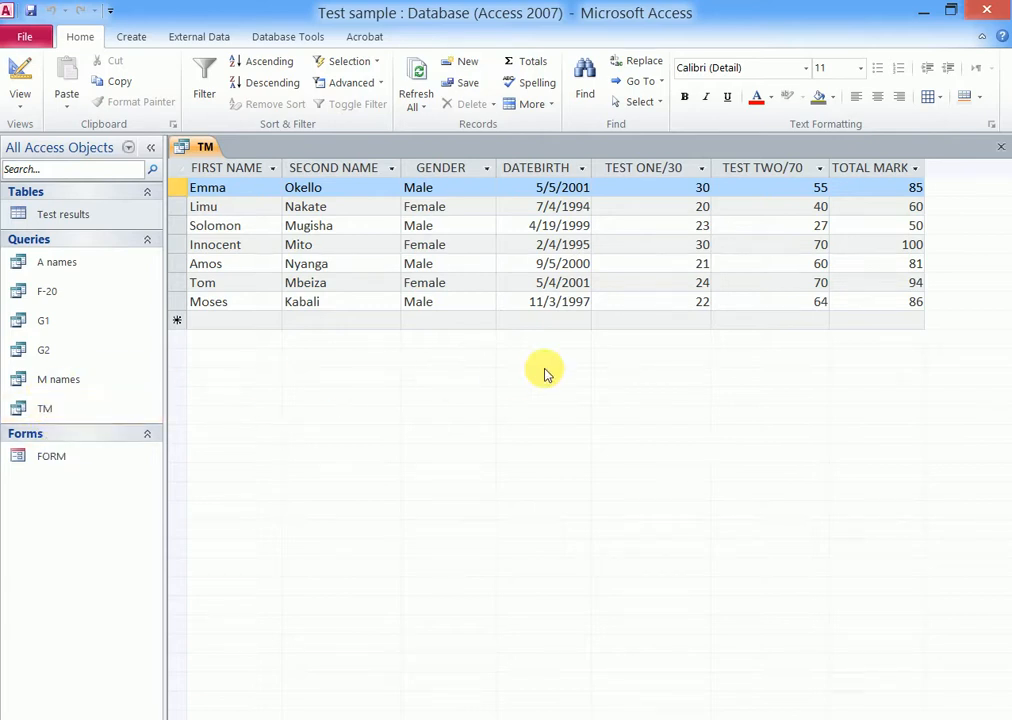
mouse_move(780, 244)
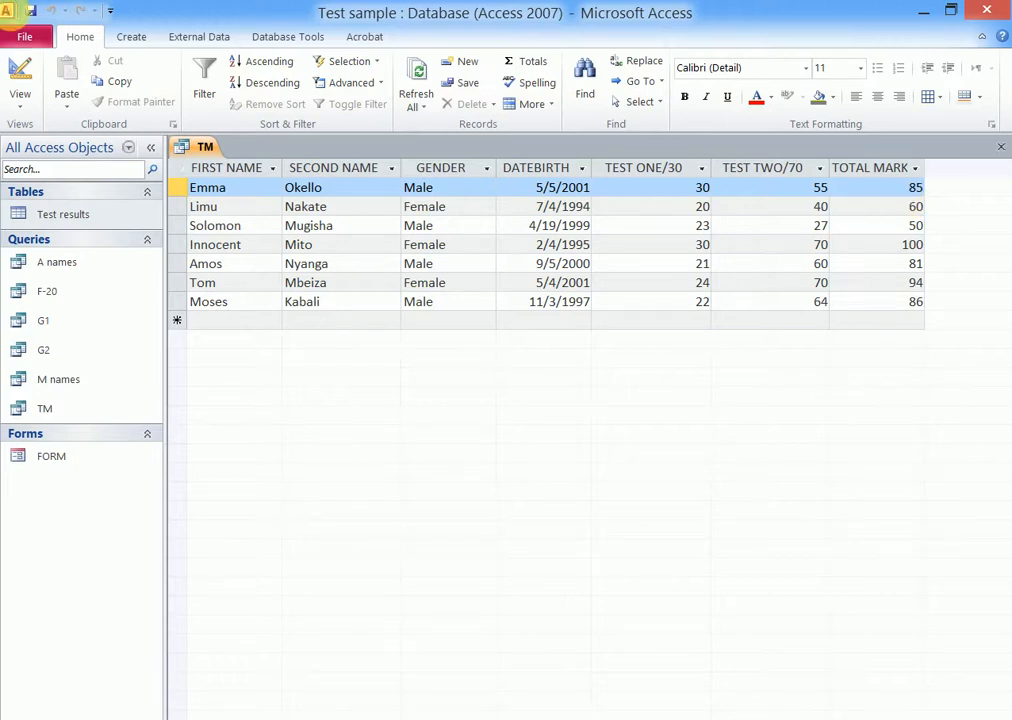
In the TM query's design, set the TOTAL MARK criterion to <70.
click(20, 80)
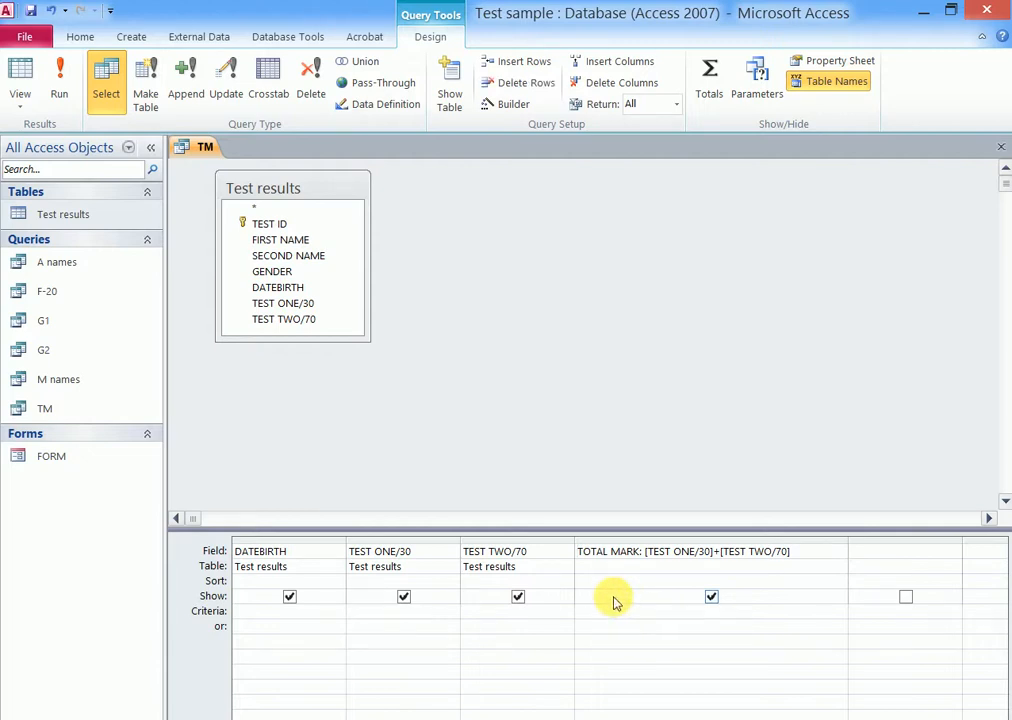
text(<)
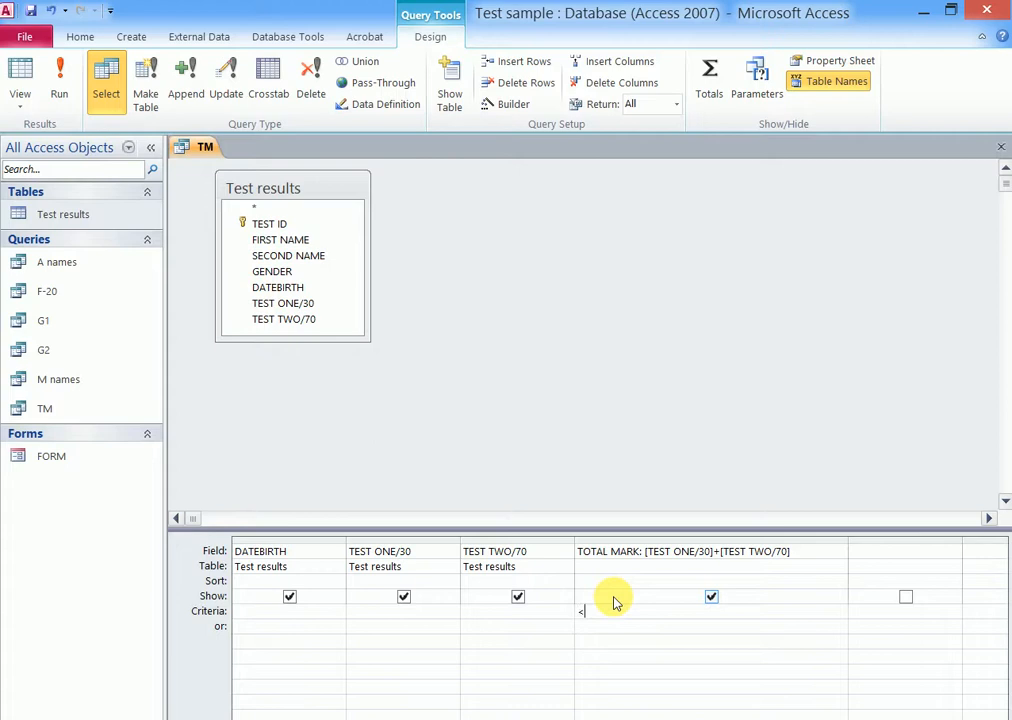
text(70)
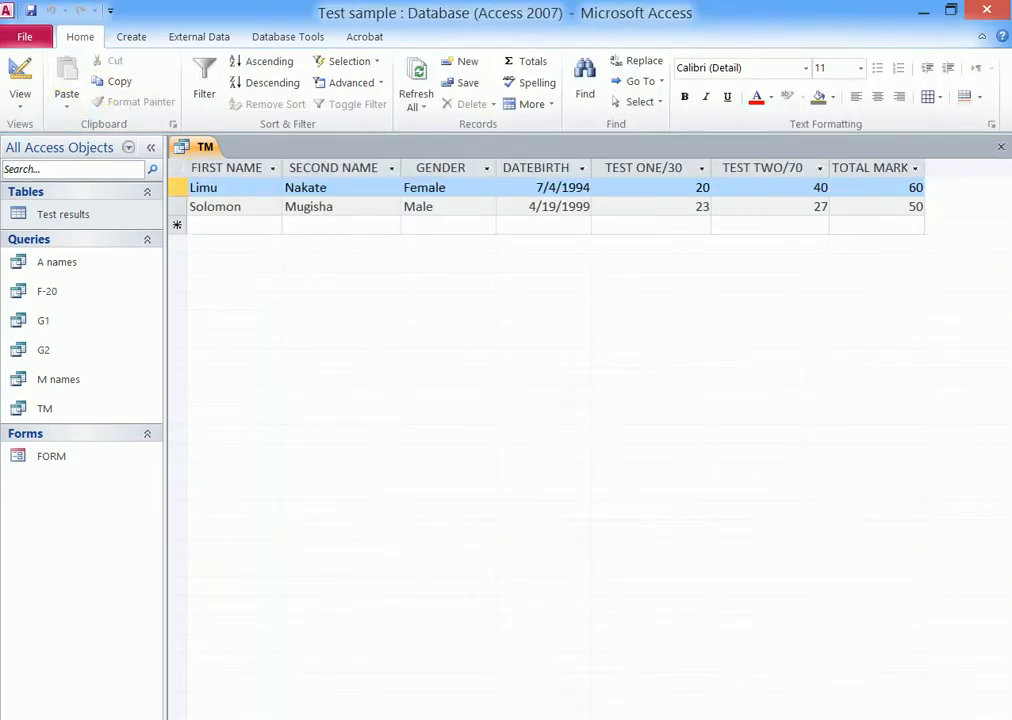
mouse_move(912, 216)
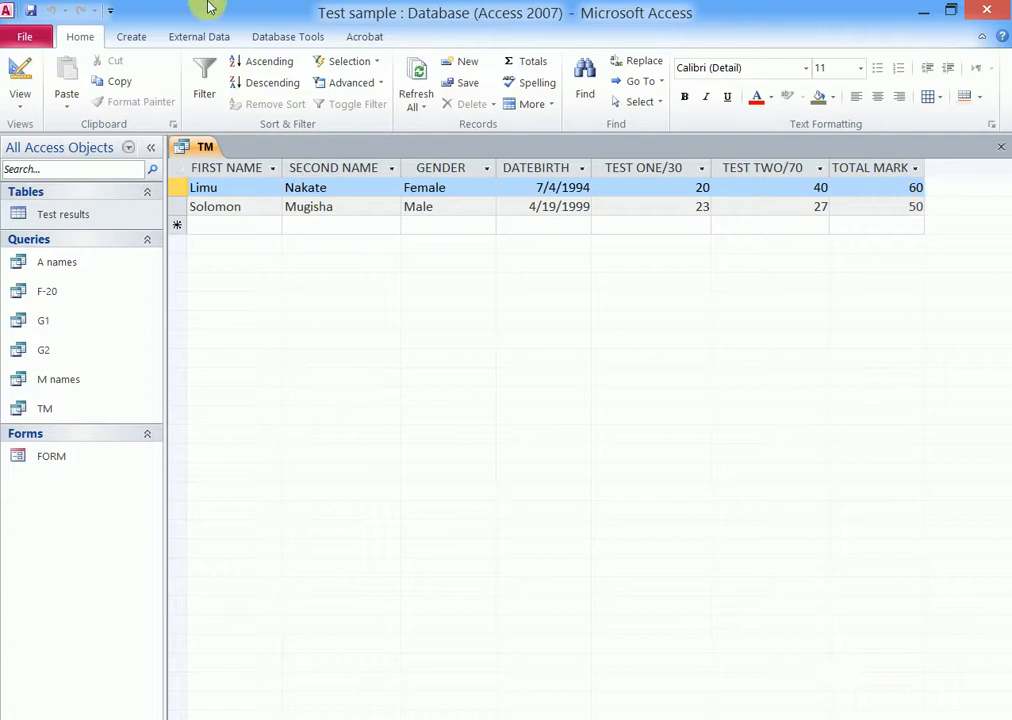
mouse_move(856, 468)
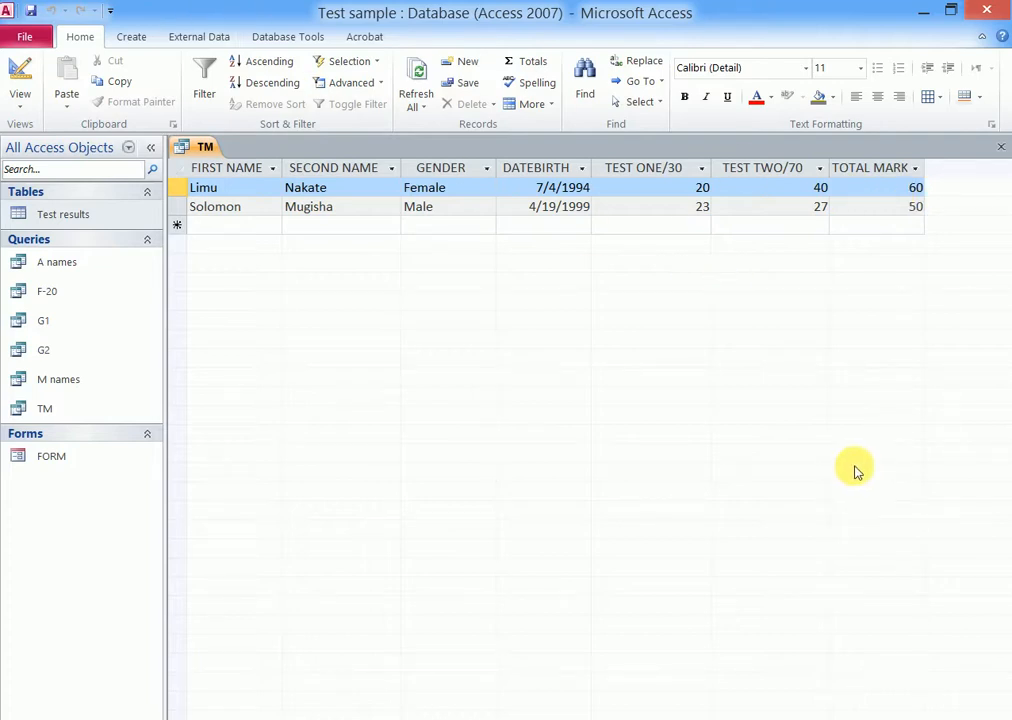